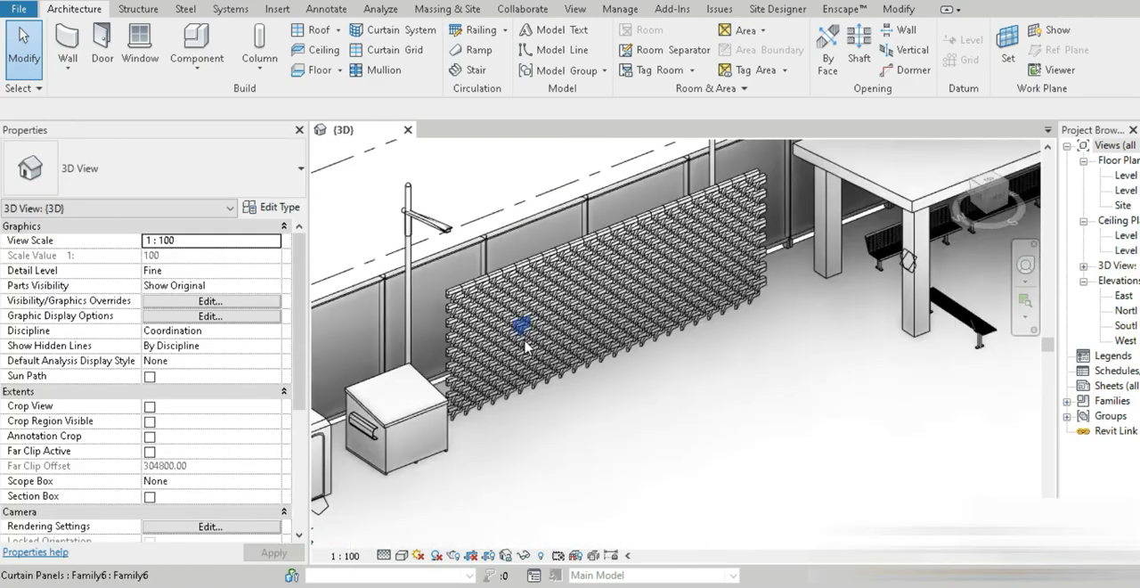
Scroll through the composite brick wall image results for reference
scroll(down, 3)
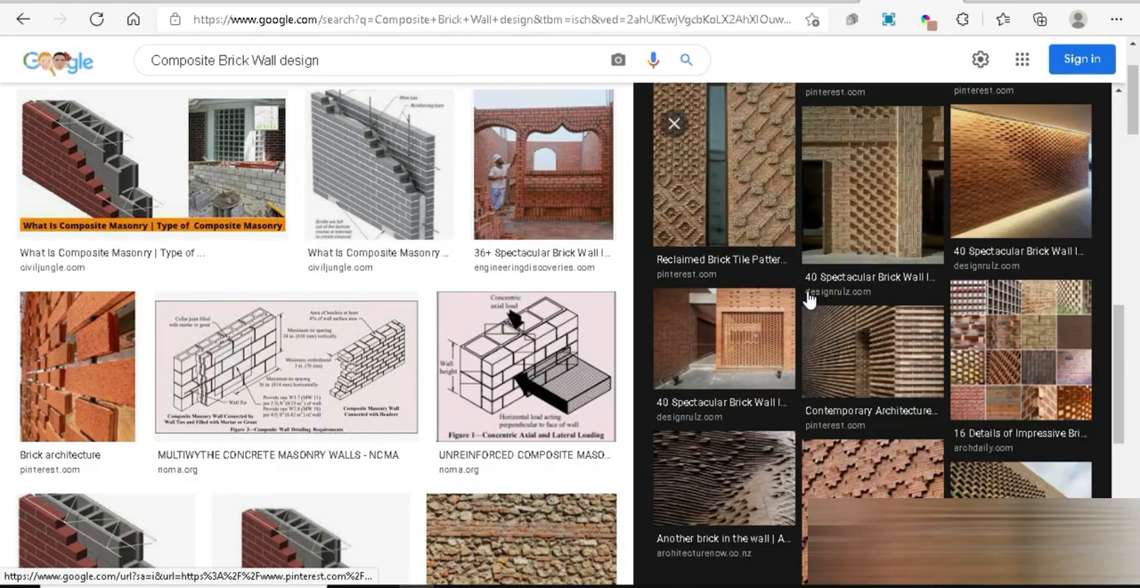
mouse_move(805, 342)
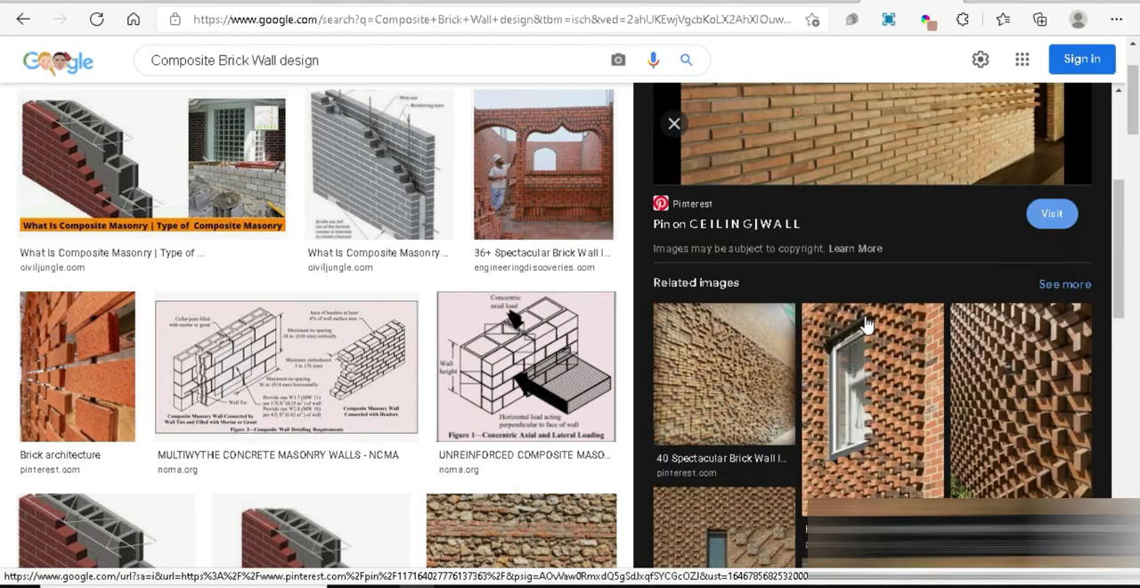
mouse_move(883, 319)
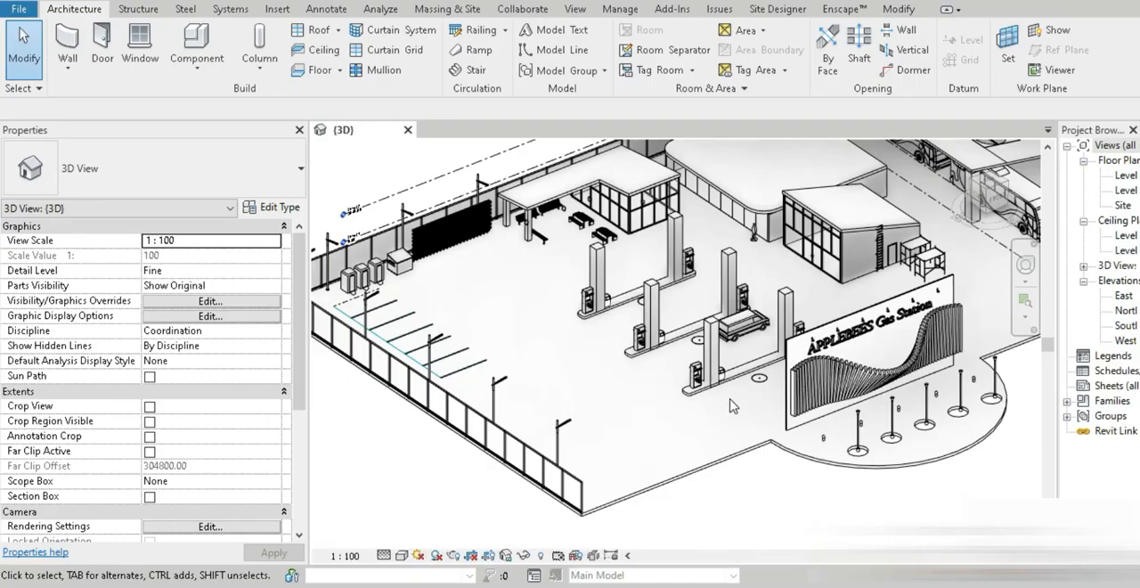
mouse_move(609, 317)
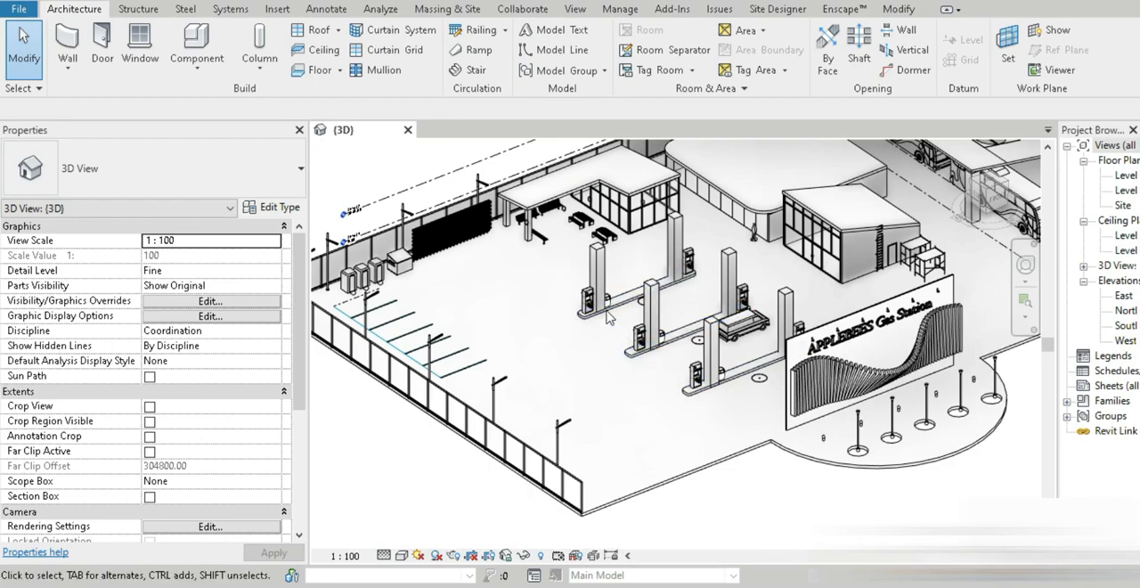
Start a new family from the Curtain Panel Pattern Based template
click(20, 9)
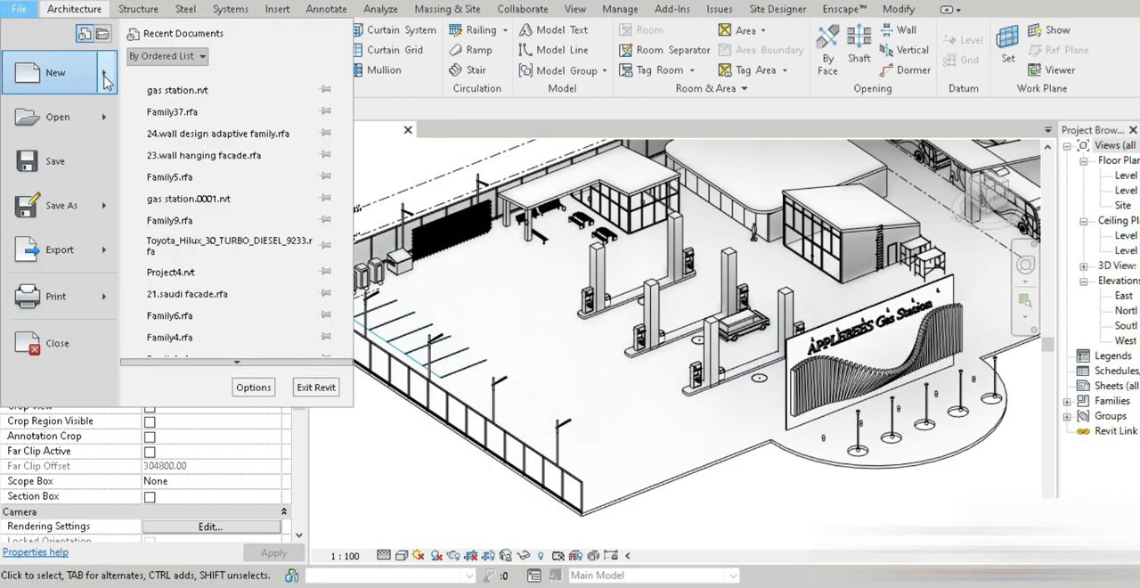
click(57, 72)
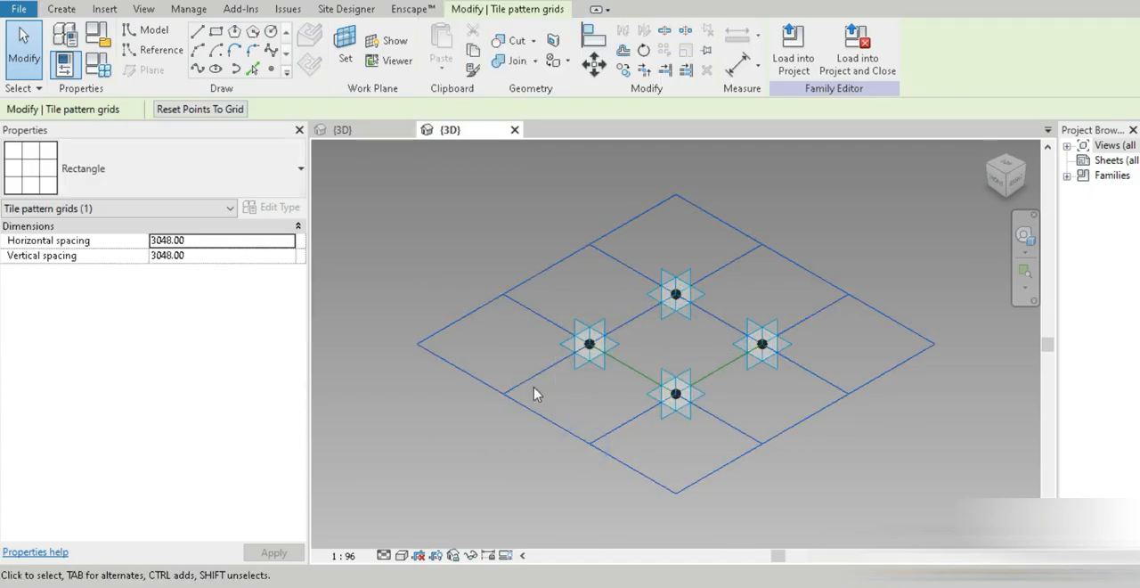
Place reference points on the grid edges and on an adaptive corner point
text(4)
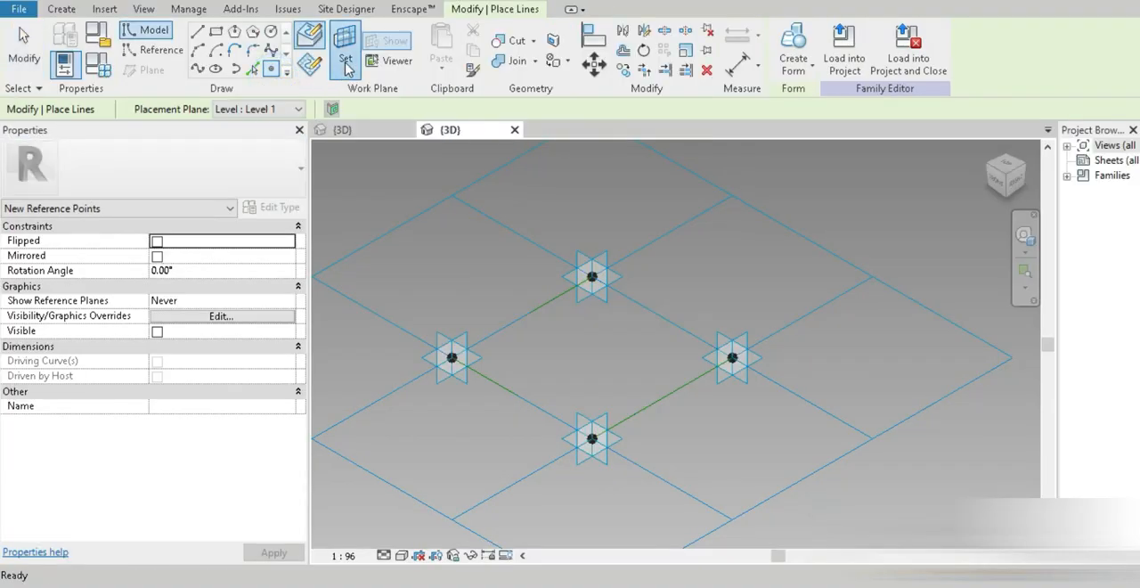
click(591, 438)
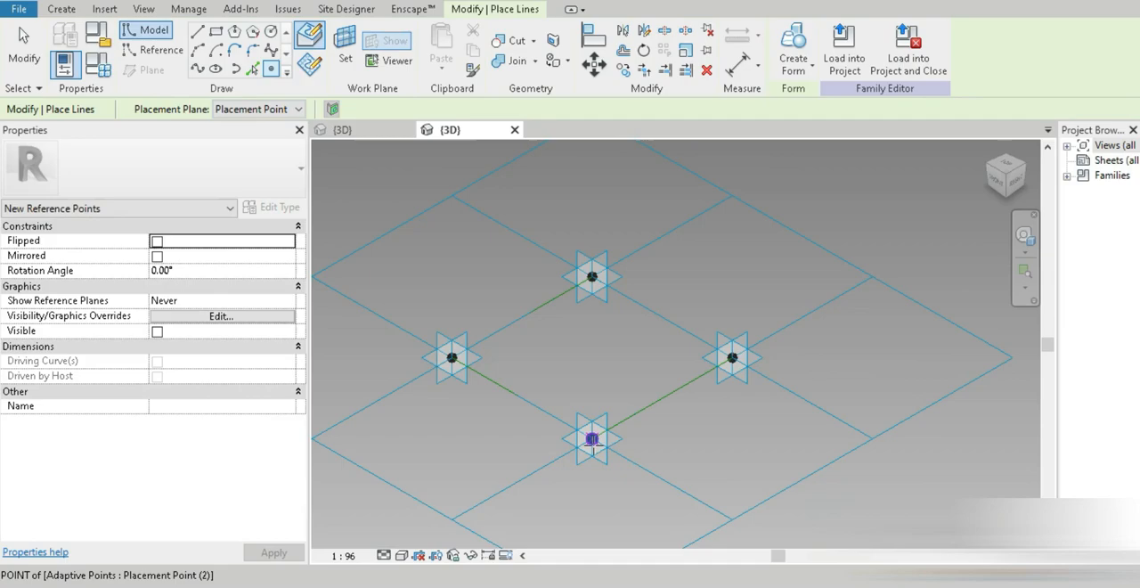
click(25, 45)
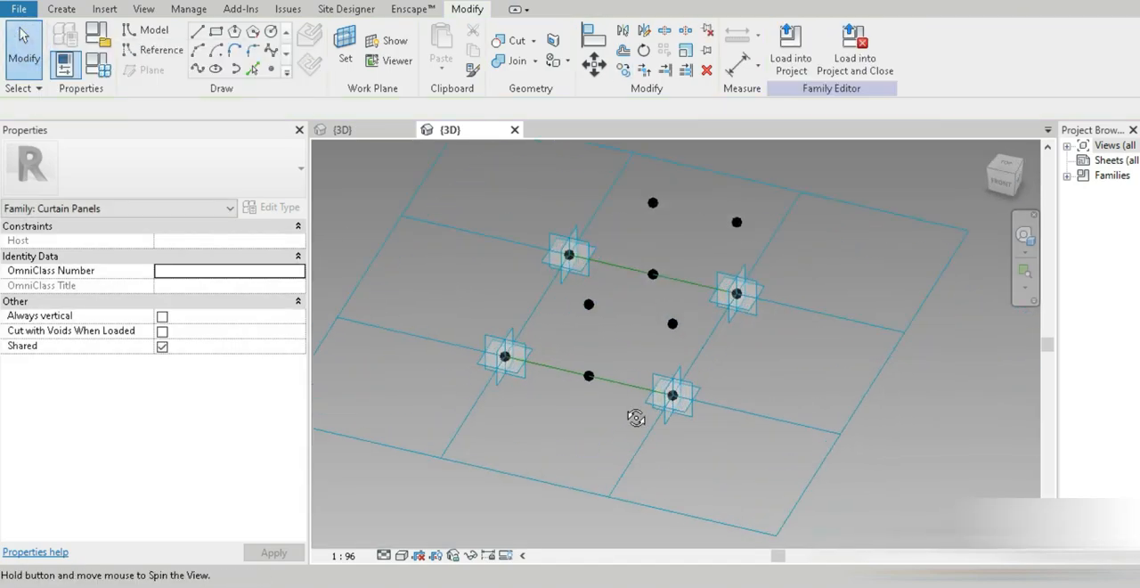
Draw the first model line segments joining reference points up to a raised point
drag(635, 417, 650, 334)
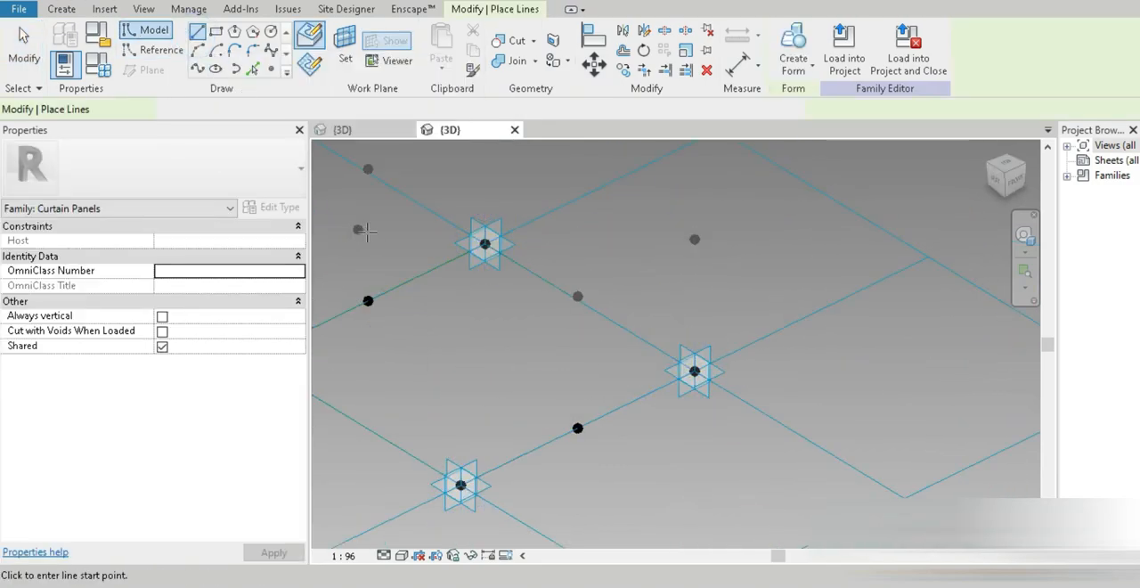
click(196, 29)
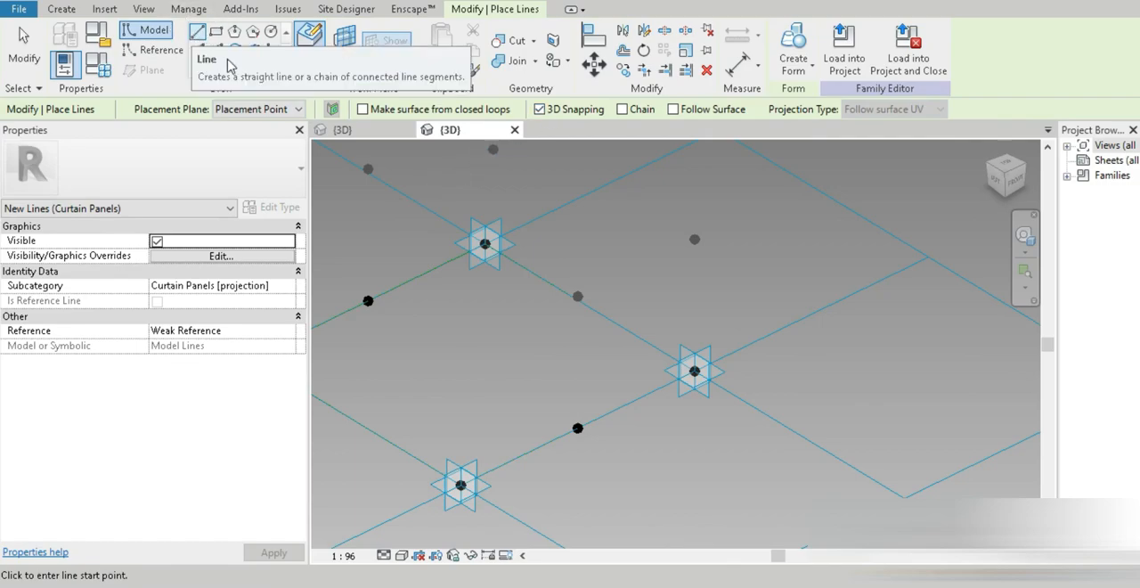
click(577, 295)
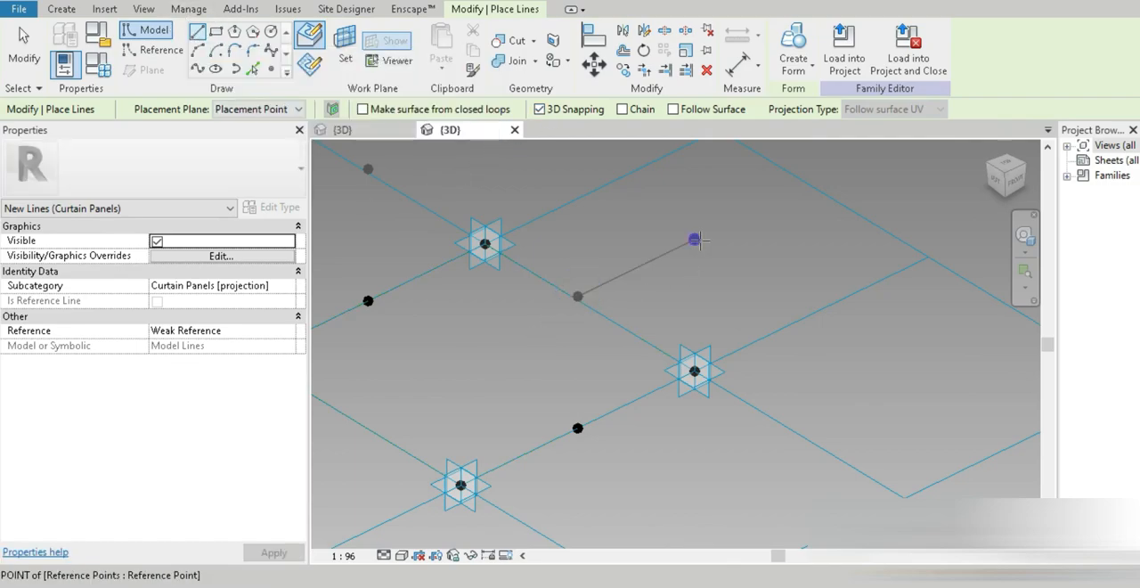
click(694, 370)
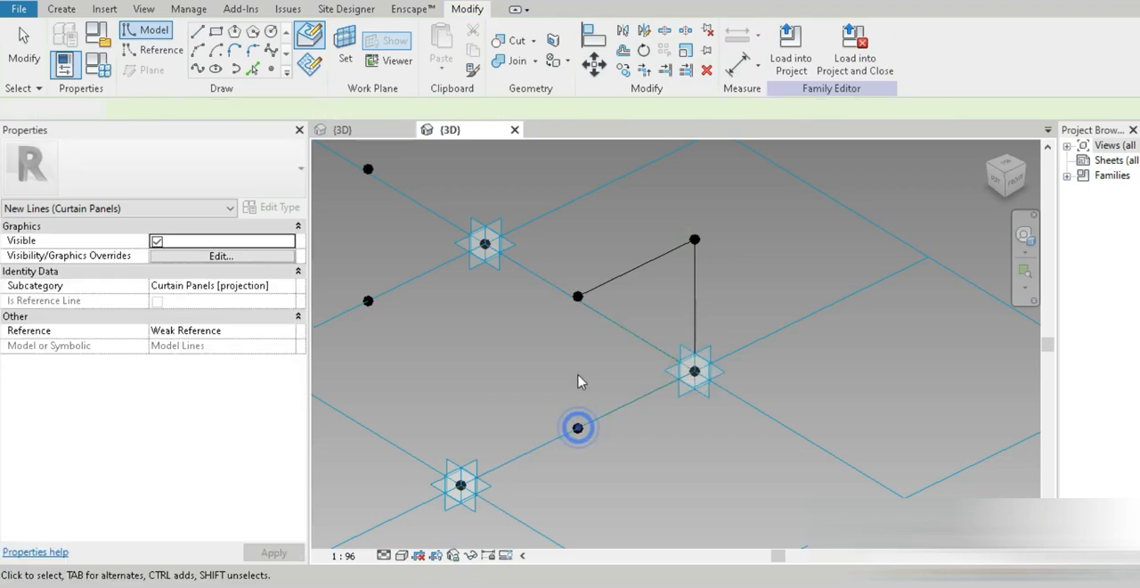
click(196, 32)
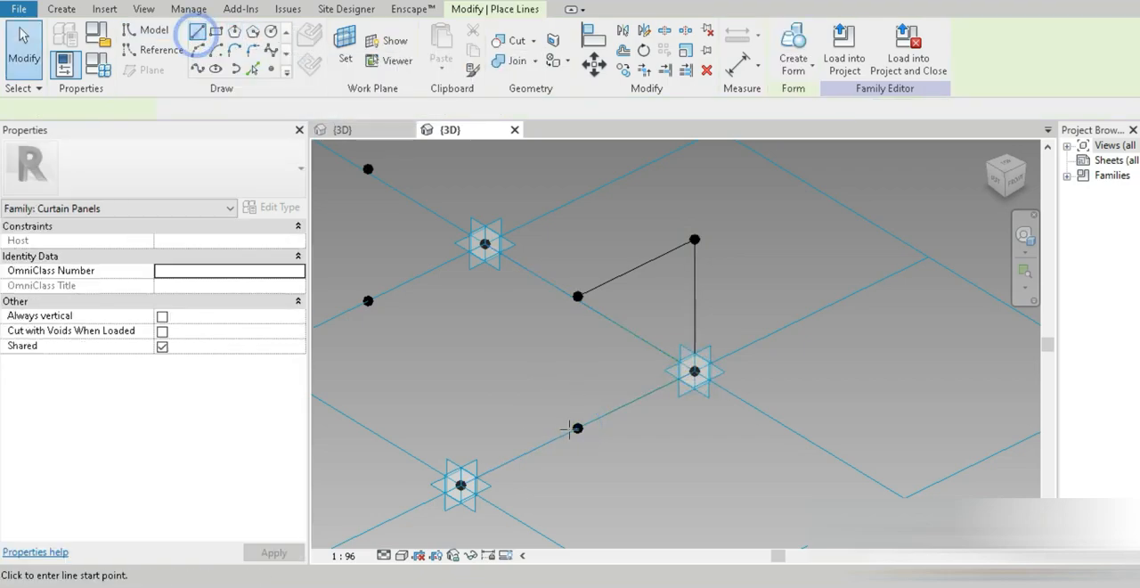
click(196, 30)
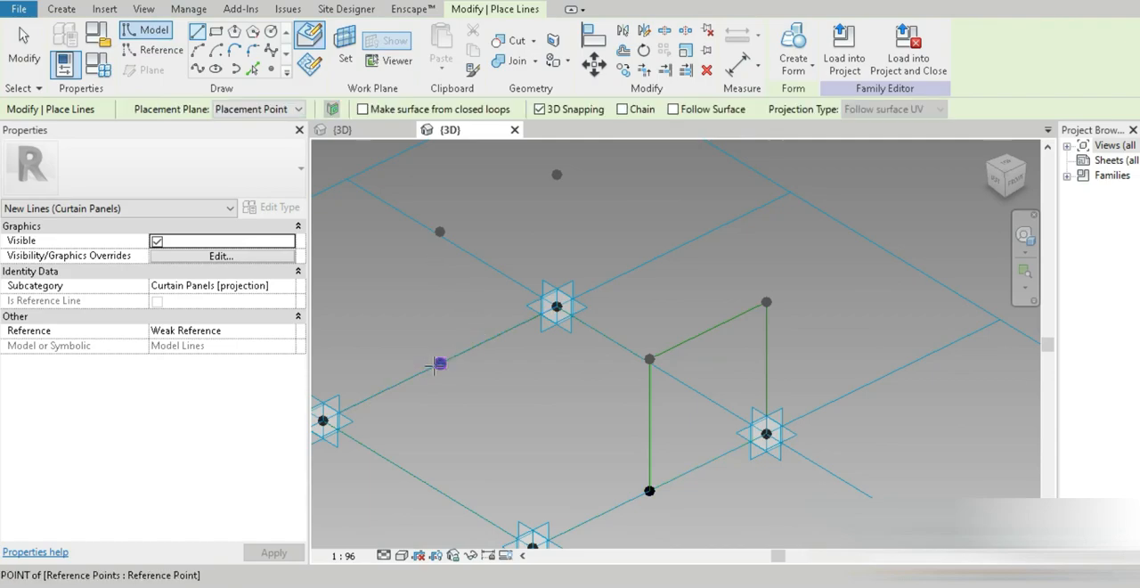
Complete the raised outline through the remaining points and select a raised point to edit
click(438, 232)
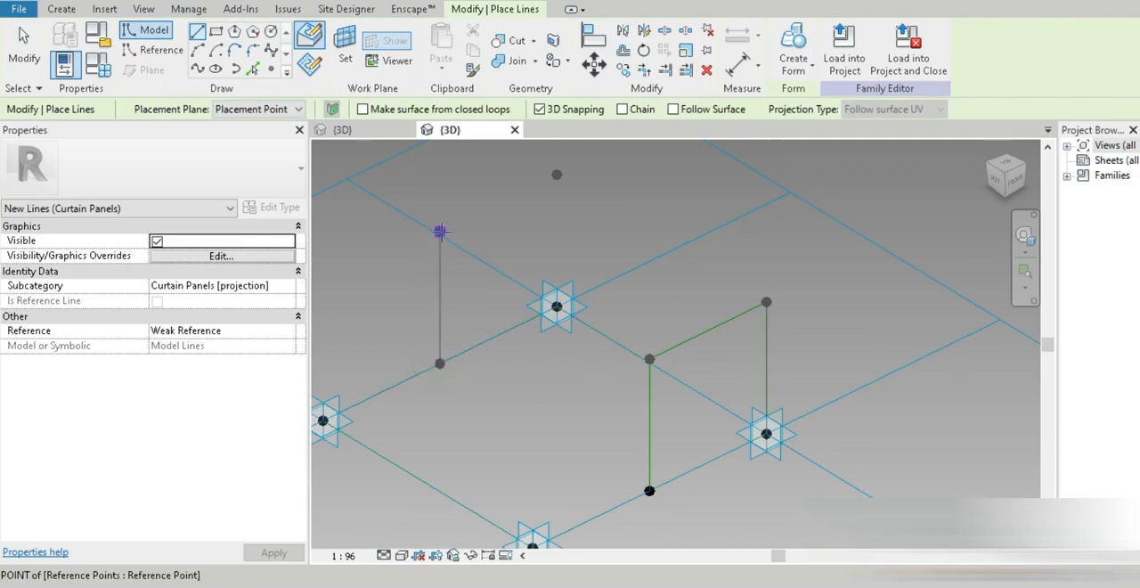
click(556, 174)
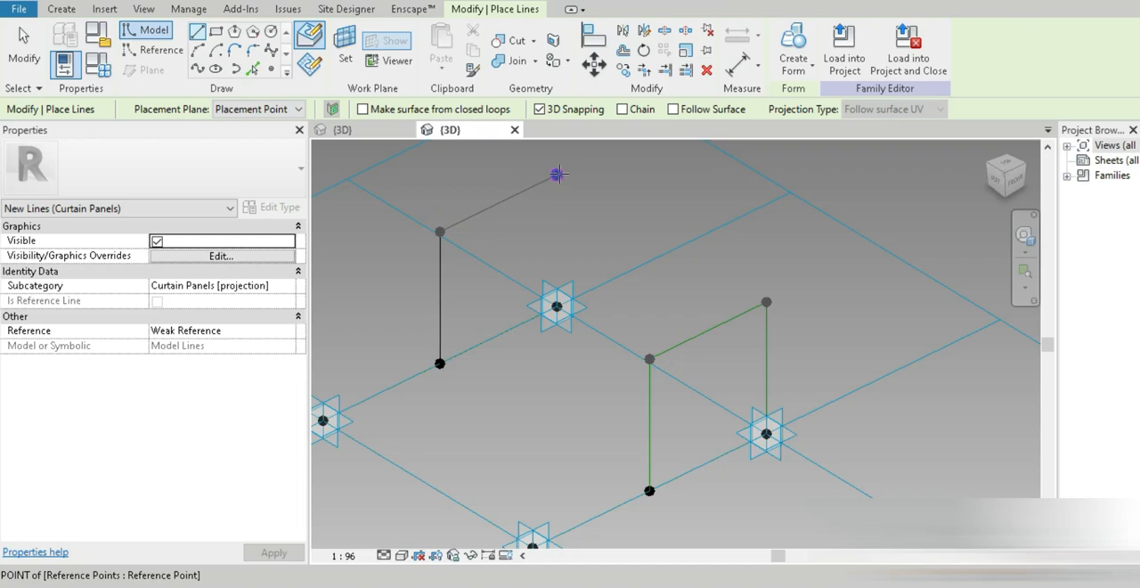
click(556, 306)
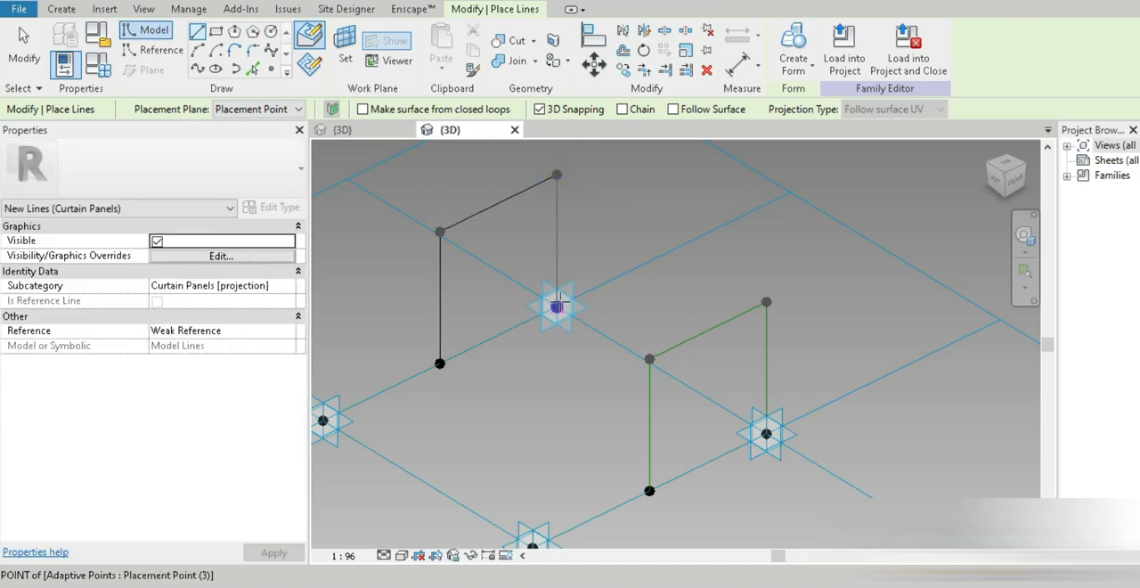
click(556, 306)
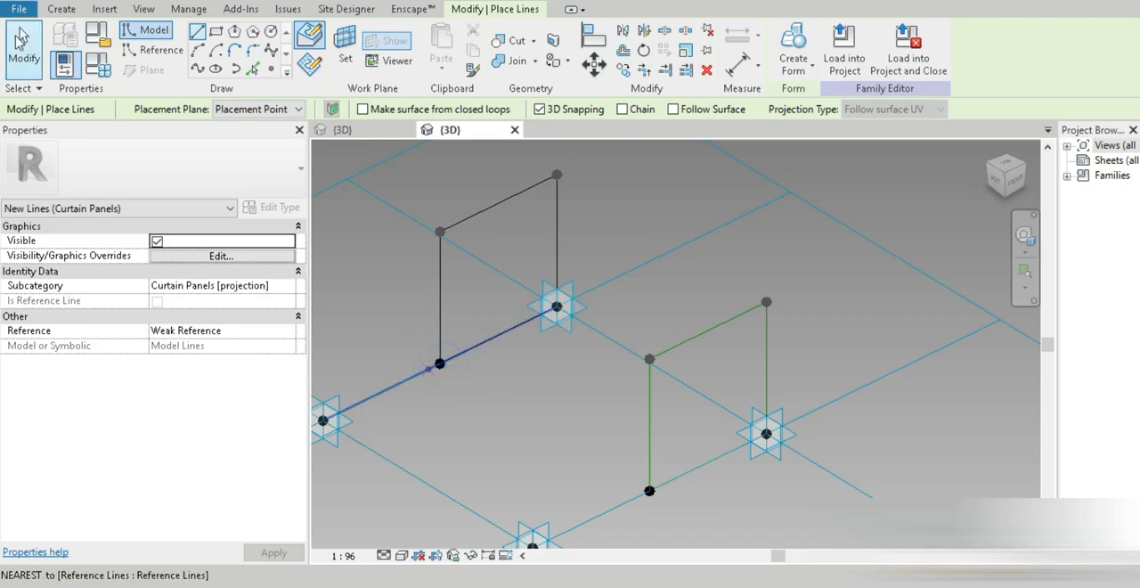
click(644, 356)
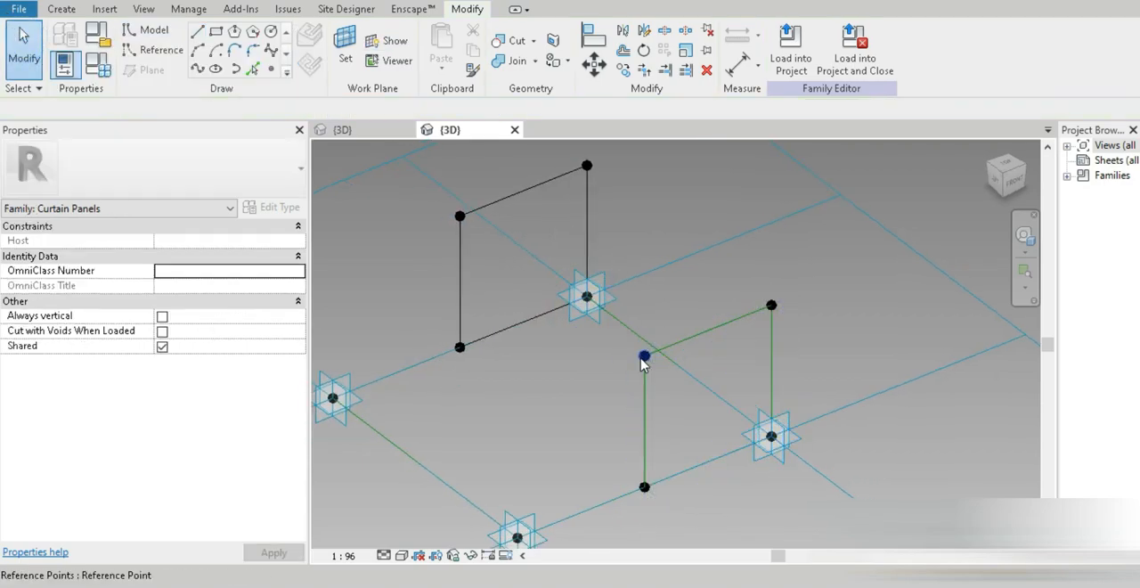
click(645, 357)
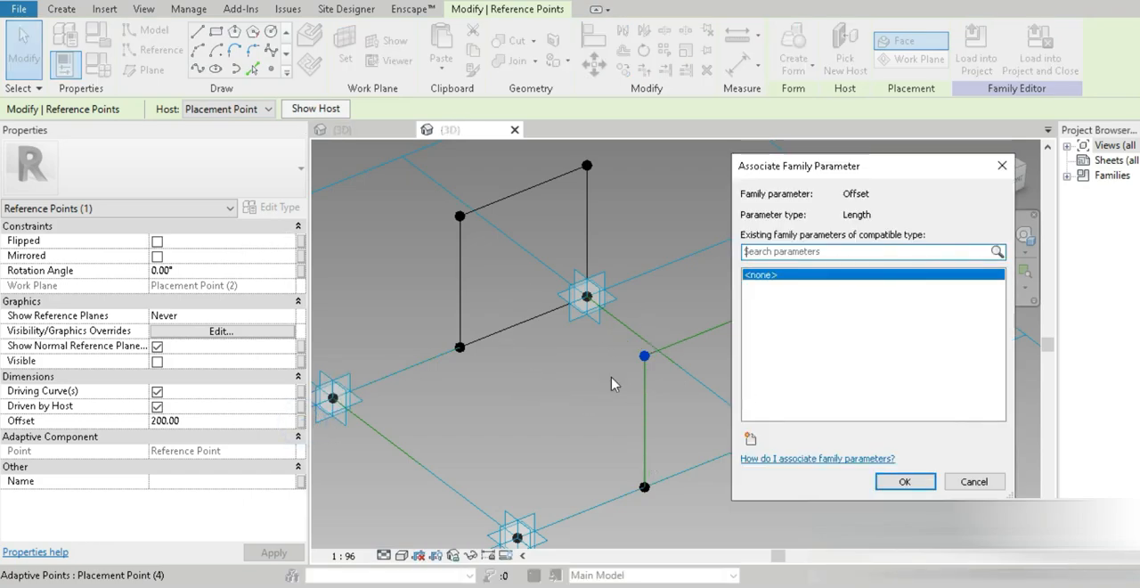
mouse_move(780, 438)
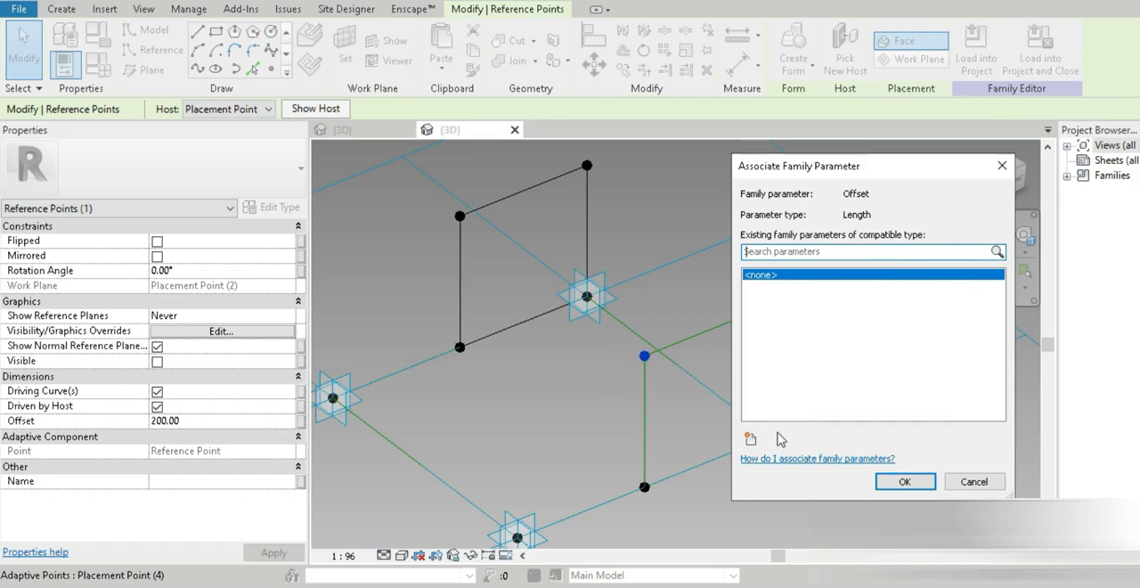
Link two raised points' offsets to new family parameters A1 and A2
click(749, 438)
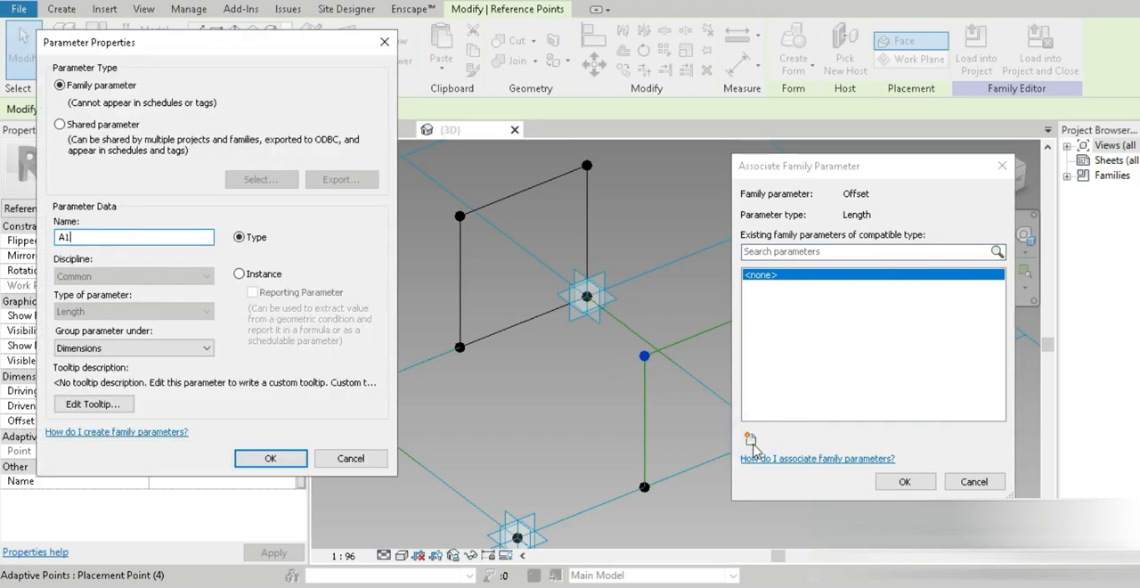
click(905, 481)
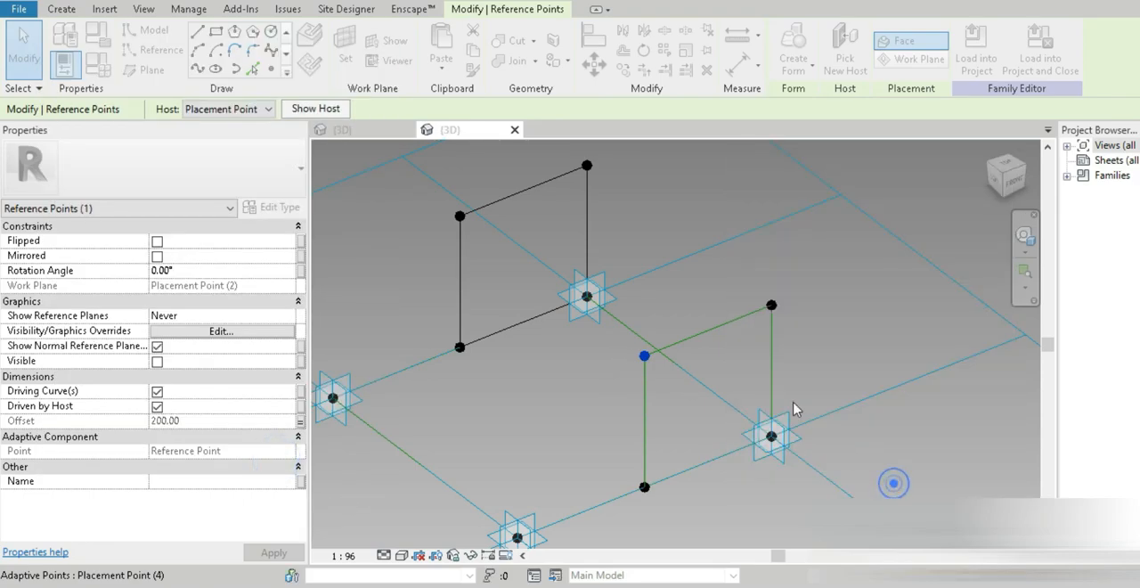
click(771, 306)
text(A2)
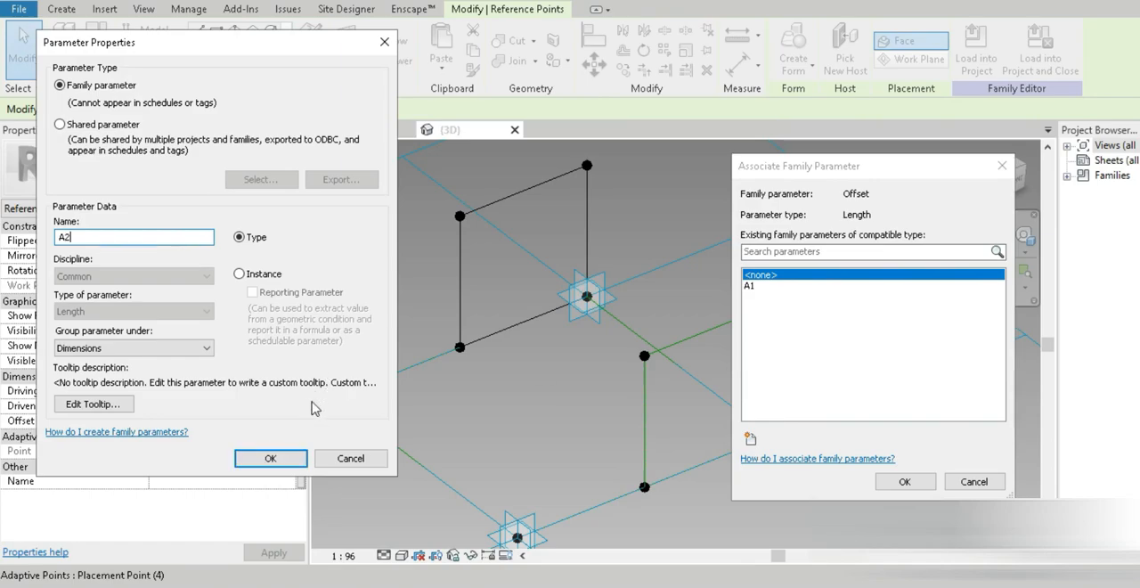
click(270, 458)
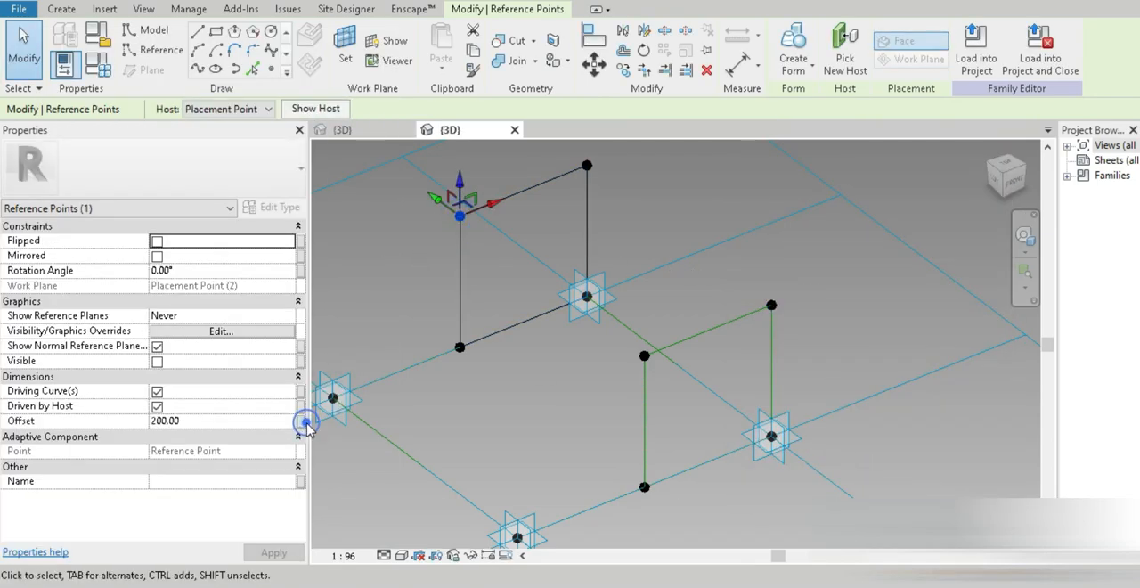
Link the other raised points' offsets to parameters B1 and B2
click(307, 422)
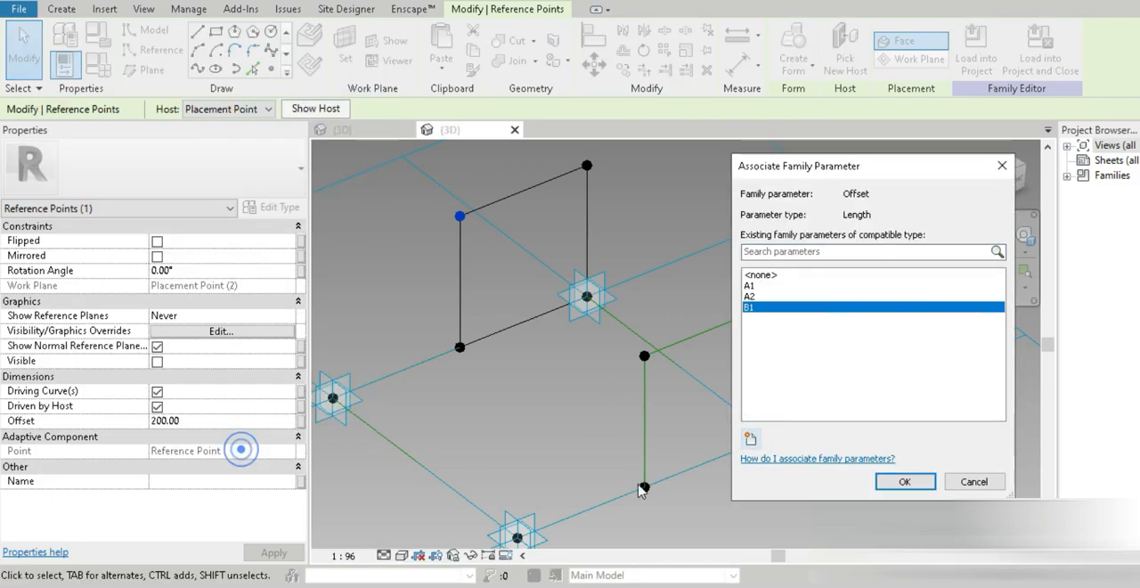
click(904, 481)
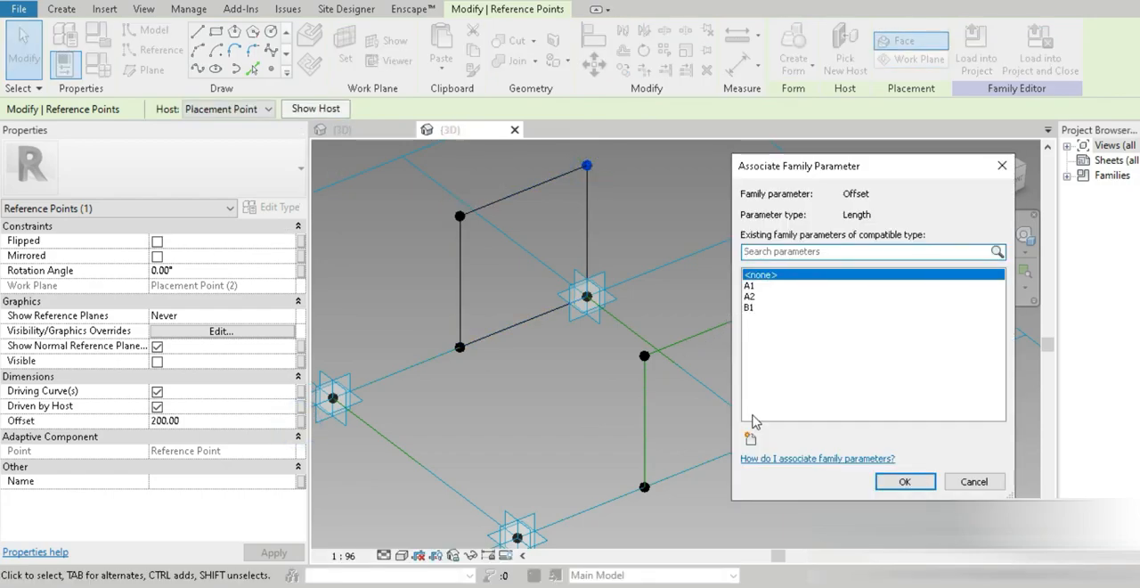
click(750, 438)
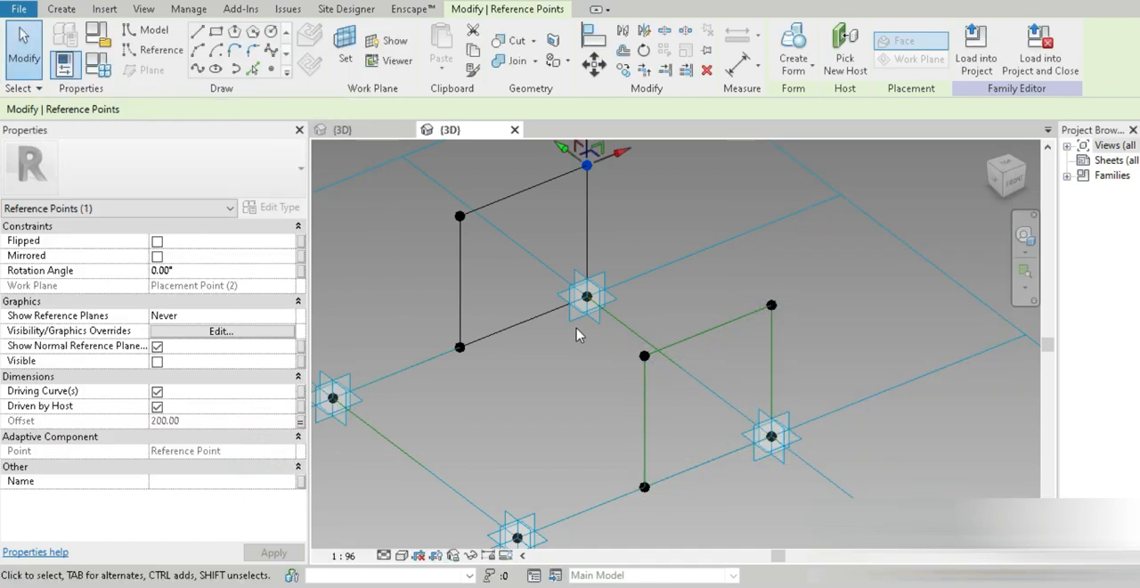
click(586, 296)
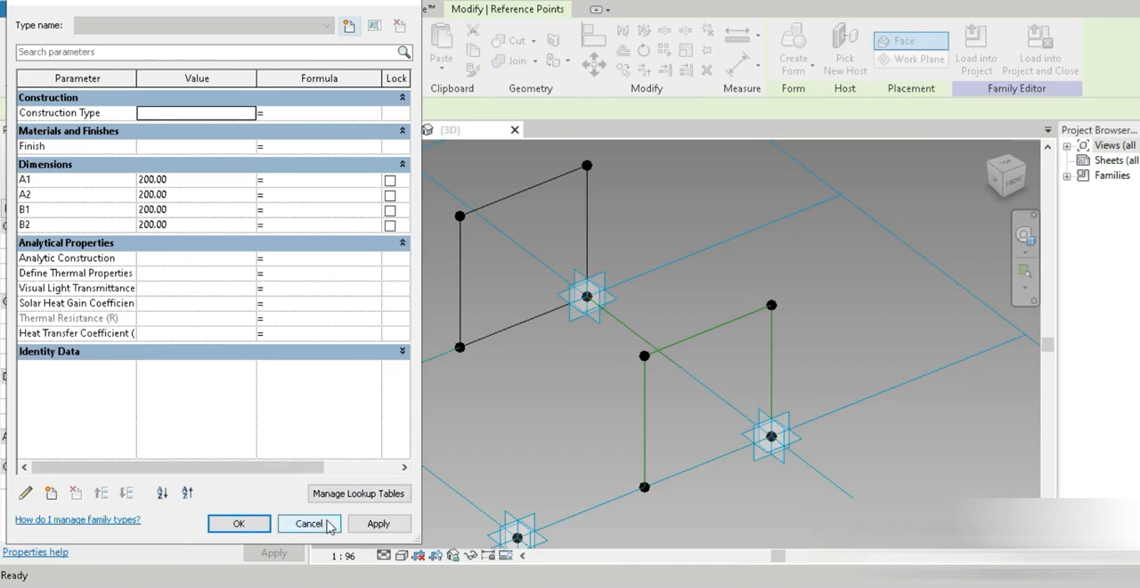
In Family Types, set formulas A1 = A2 and B1 = B2 and apply them
click(310, 524)
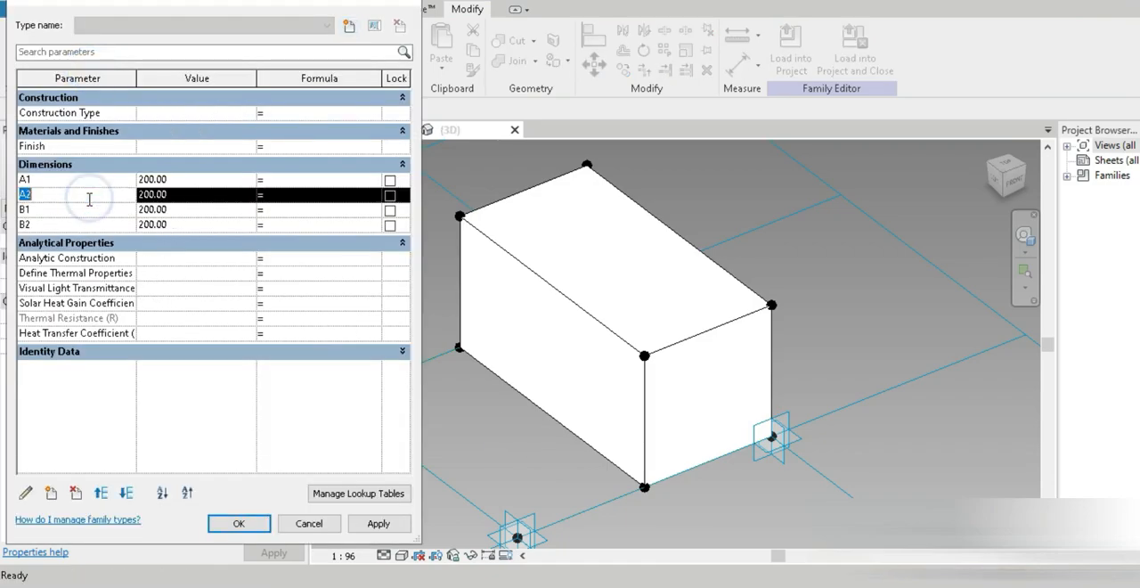
click(403, 164)
text( A2)
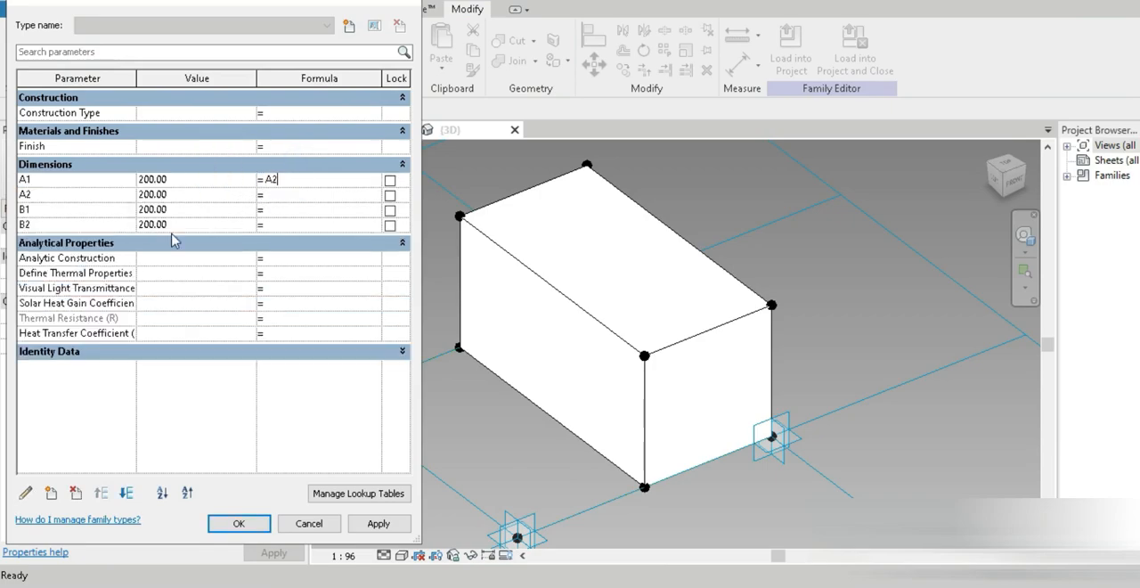
click(74, 225)
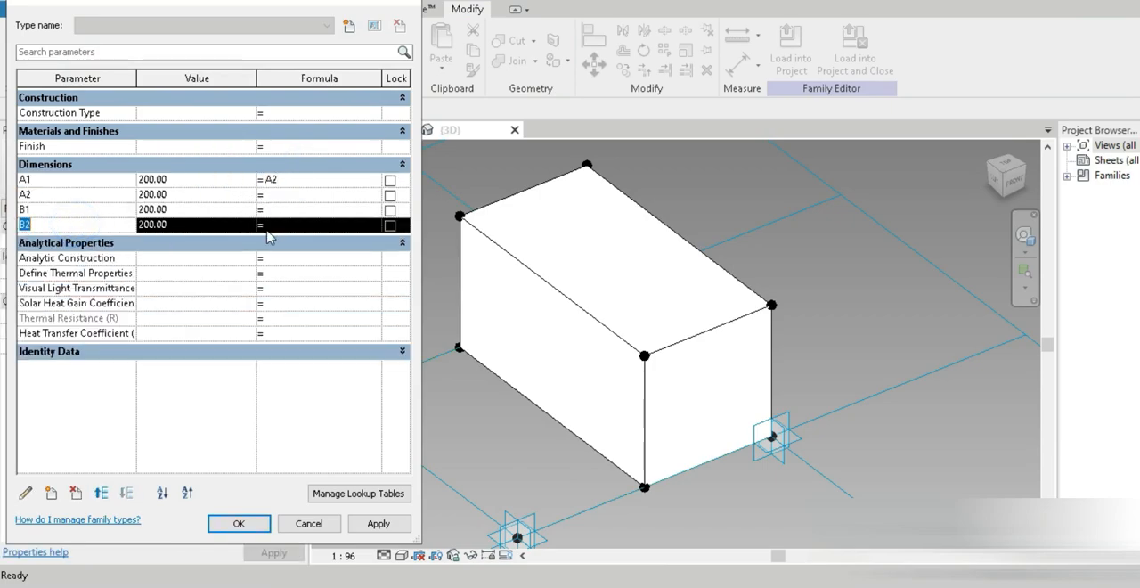
text(= B2)
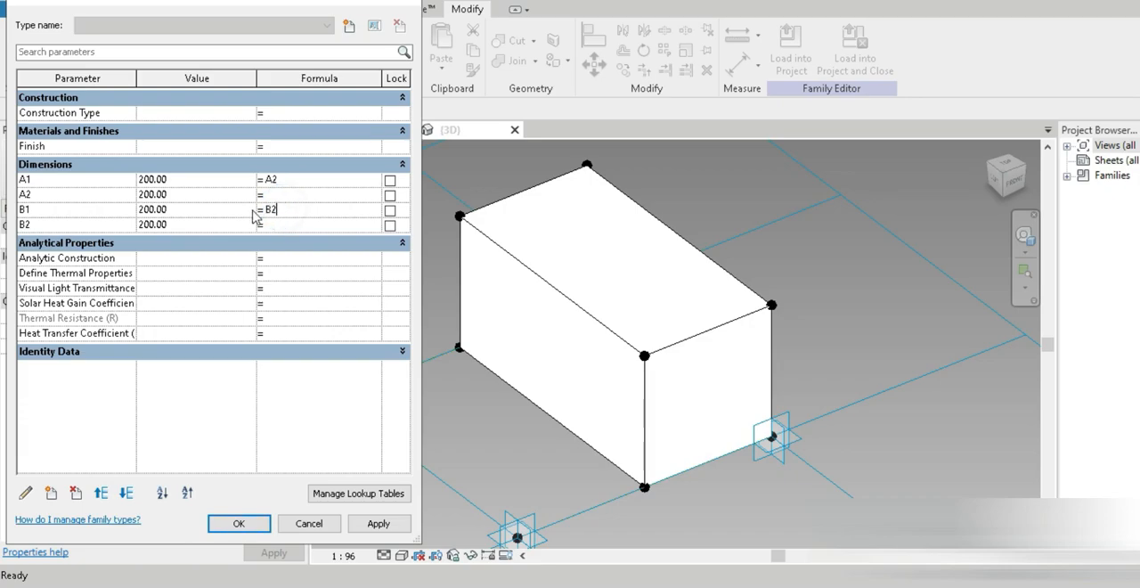
click(152, 178)
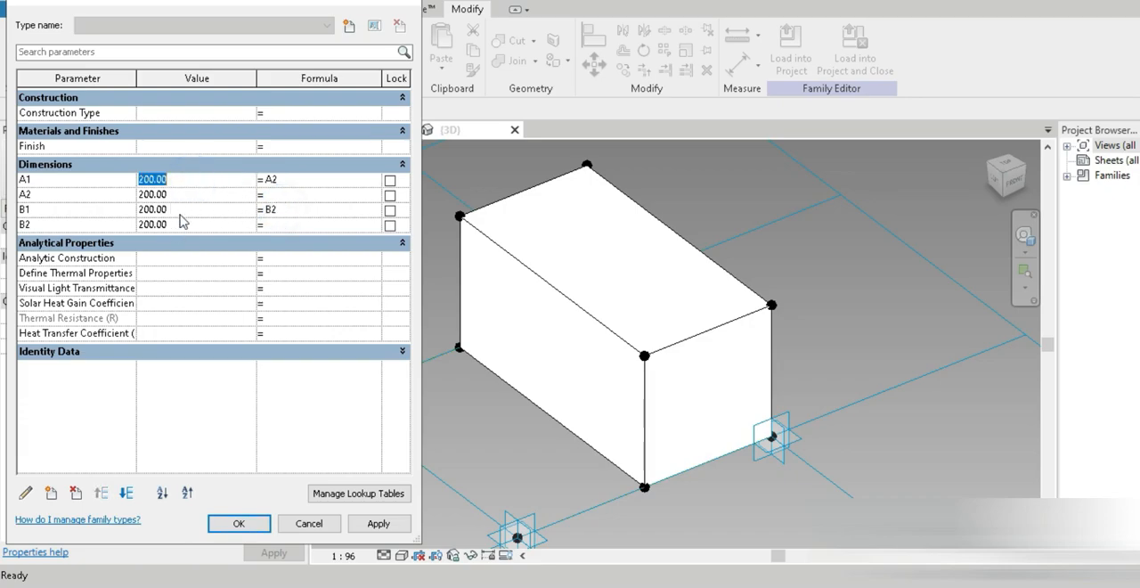
click(377, 523)
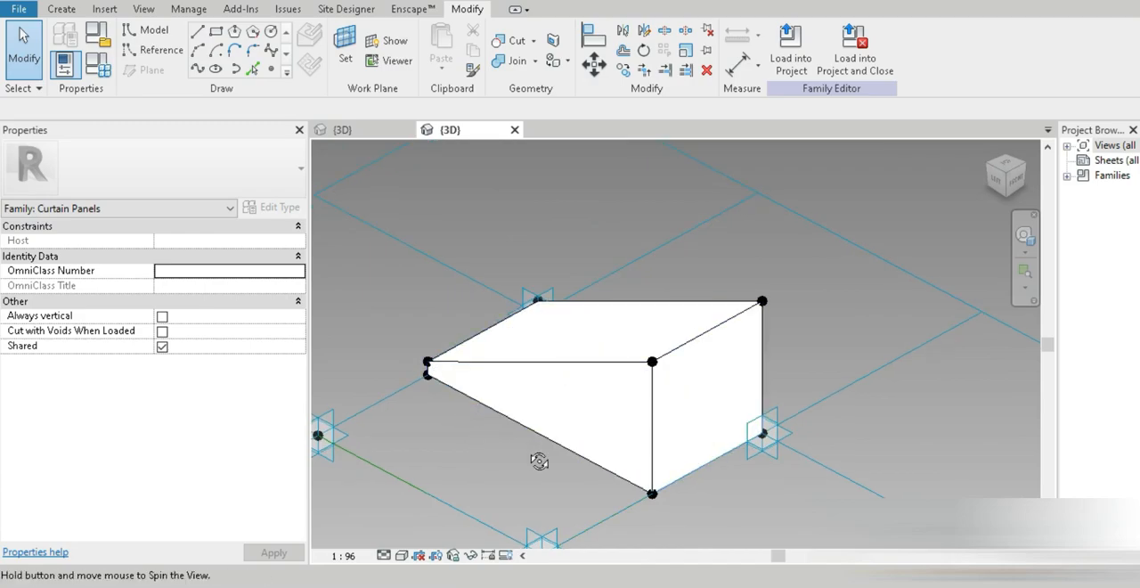
Link the box form's material to a new family parameter named 'material'
drag(540, 460, 641, 410)
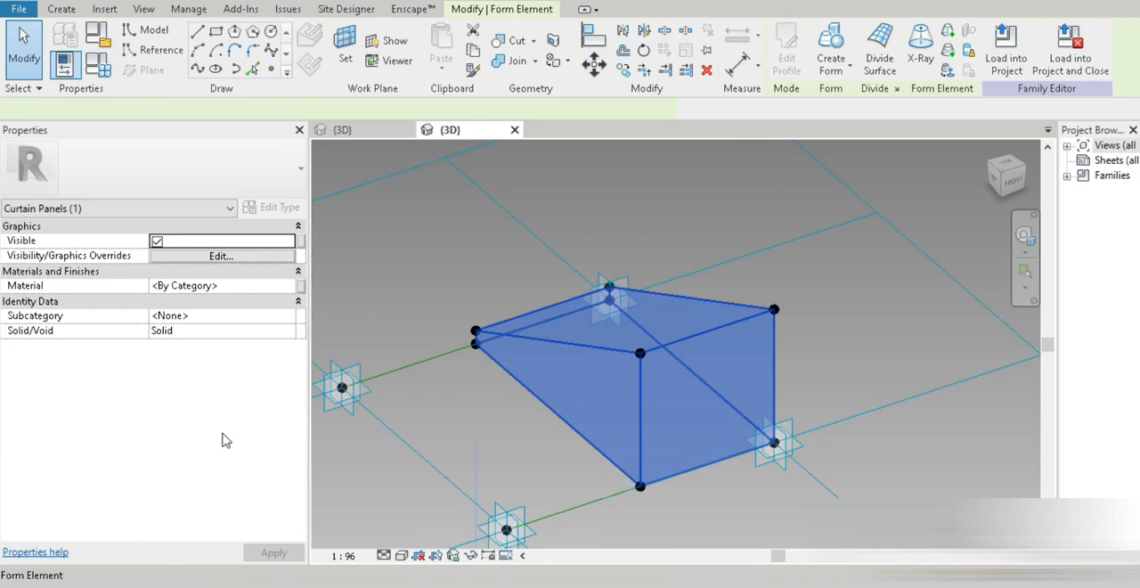
click(299, 285)
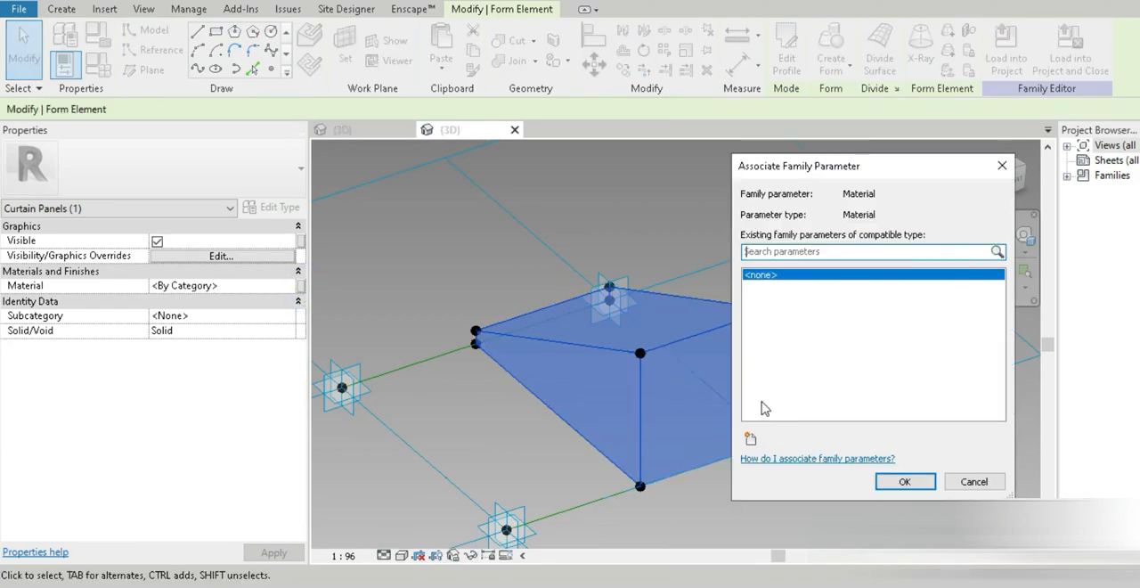
click(752, 438)
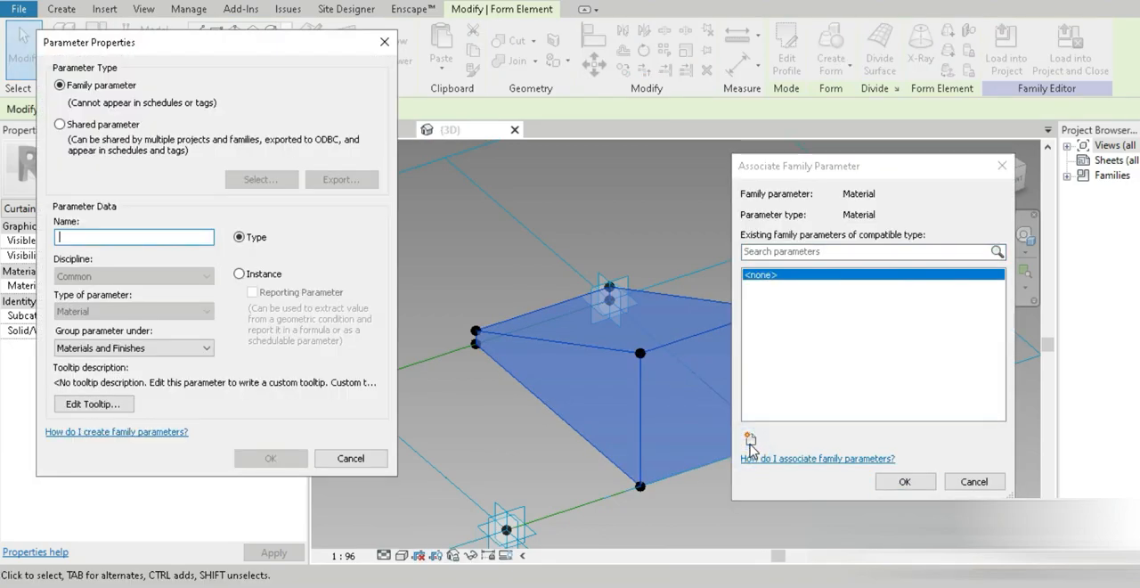
text(material)
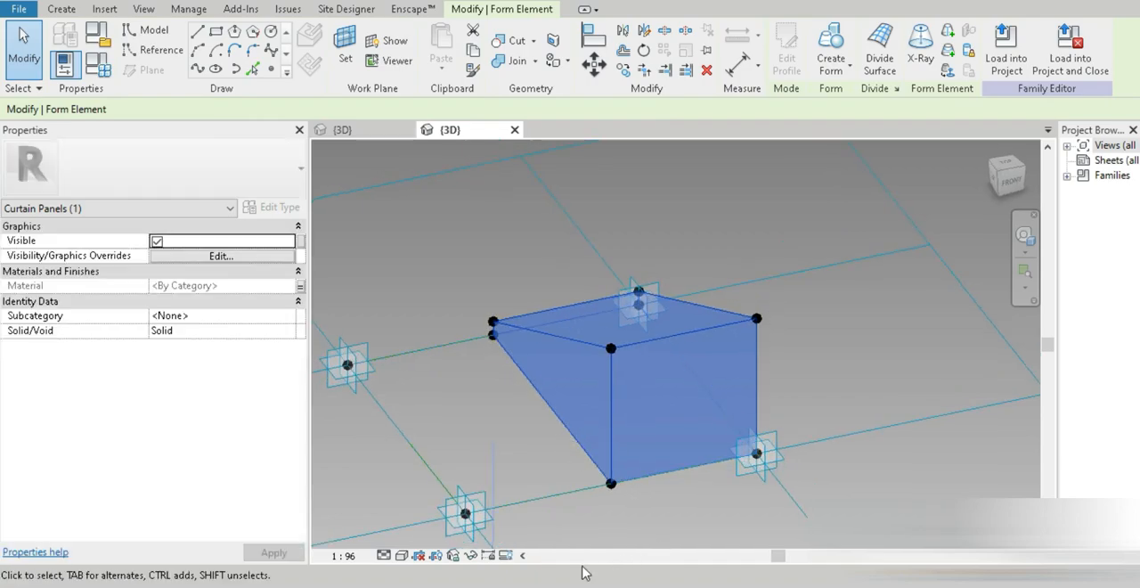
mouse_move(445, 470)
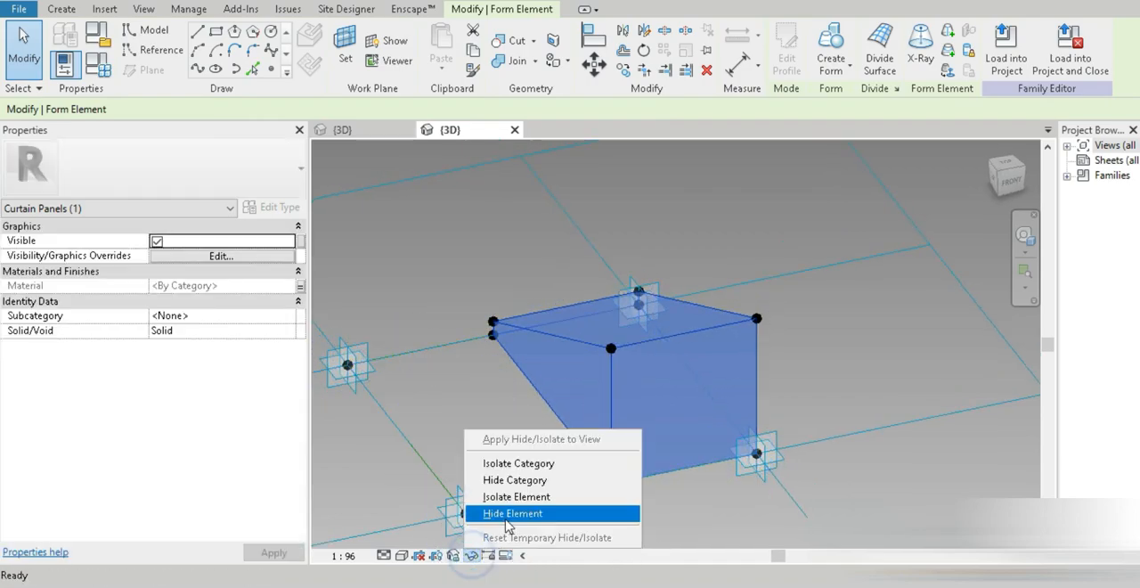
Temporarily hide the box form, then select the leftover outline lines and points to hide
click(513, 513)
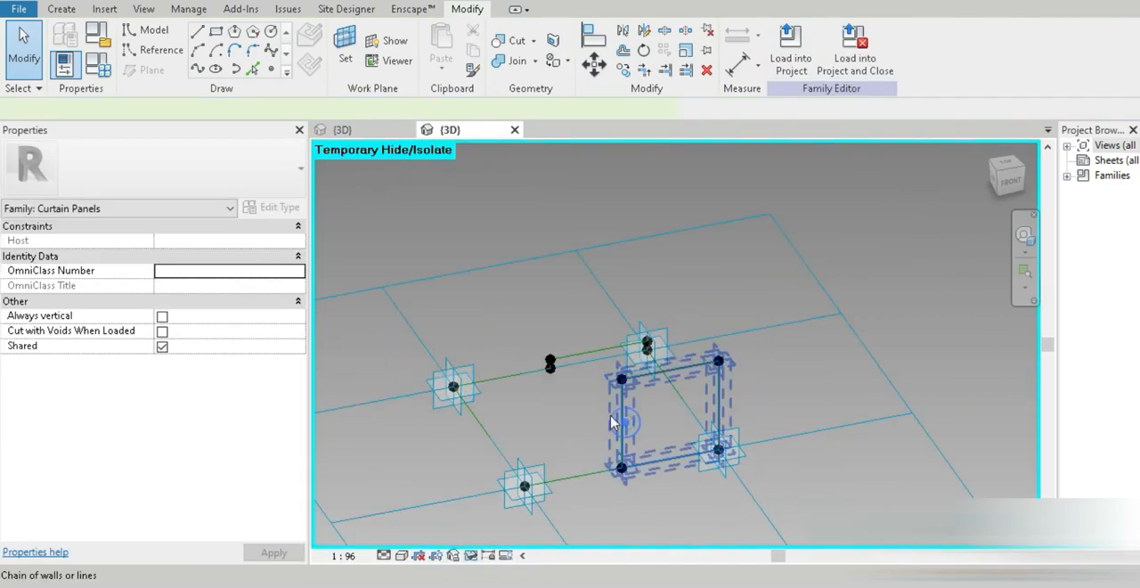
click(470, 556)
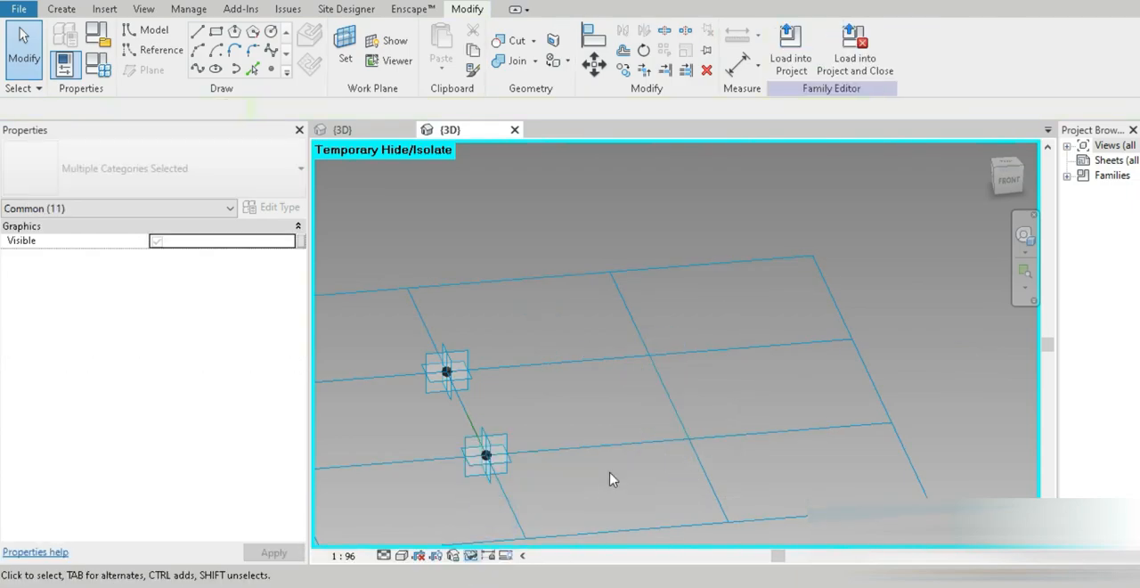
Place reference points hosted on the adaptive points at the rectangle corners
click(271, 67)
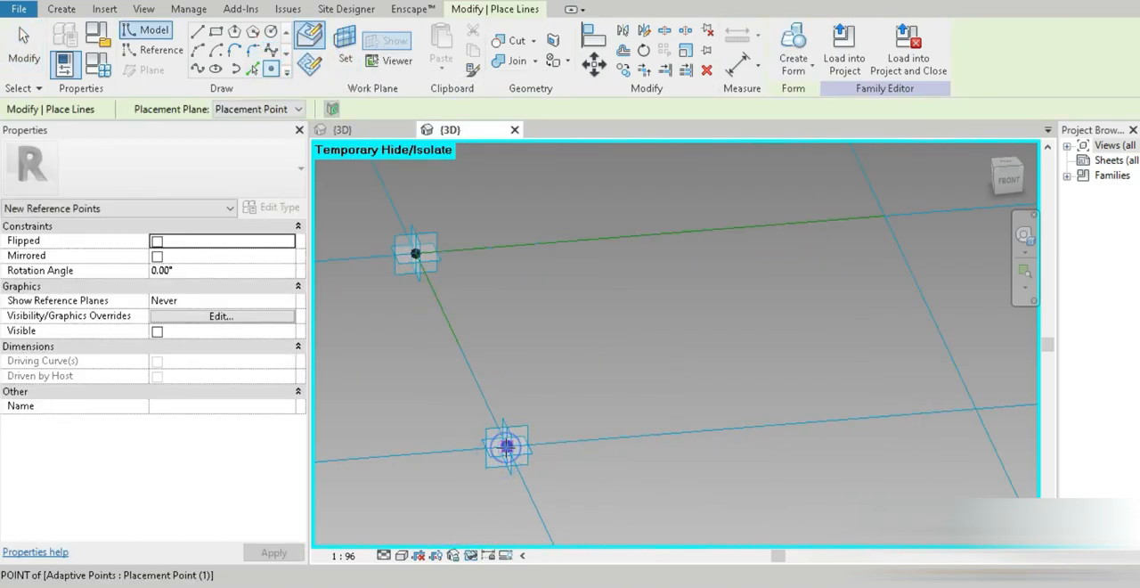
click(506, 447)
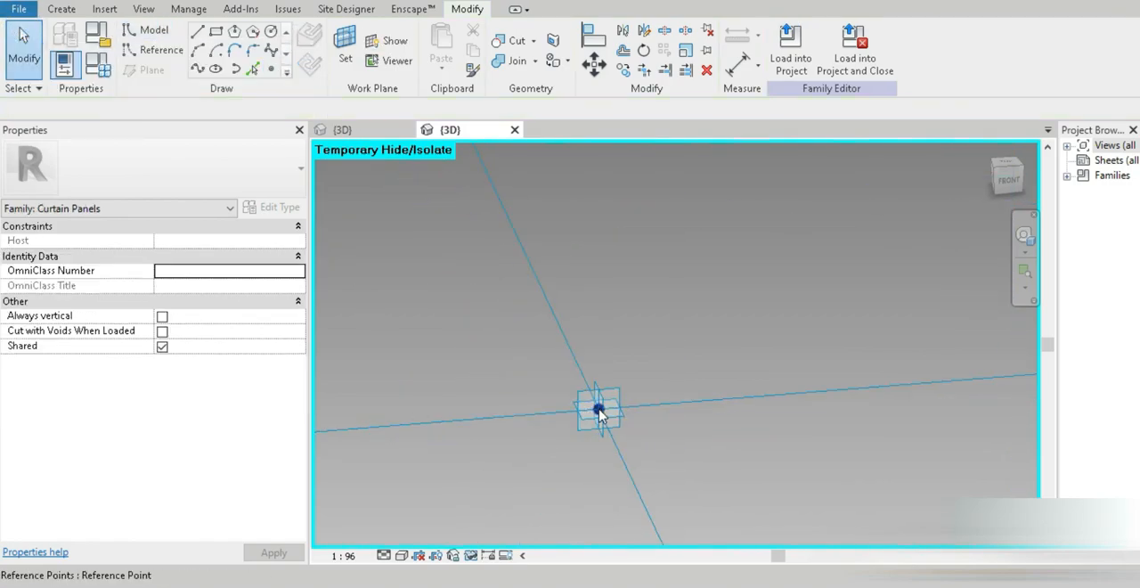
click(598, 409)
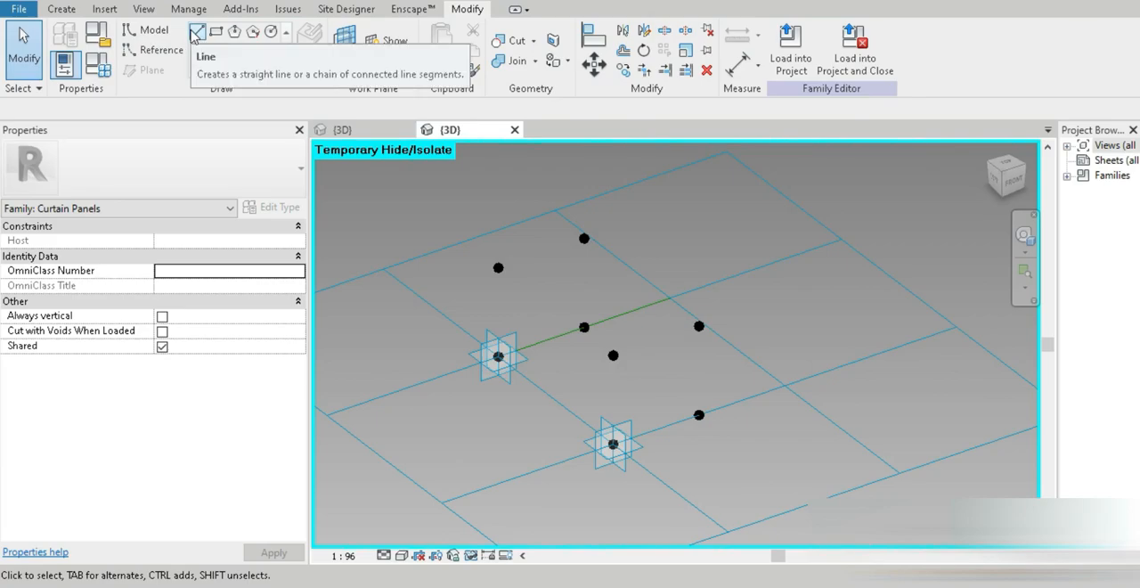
Draw lines through the new points forming two rectangular reference-line outlines
click(196, 32)
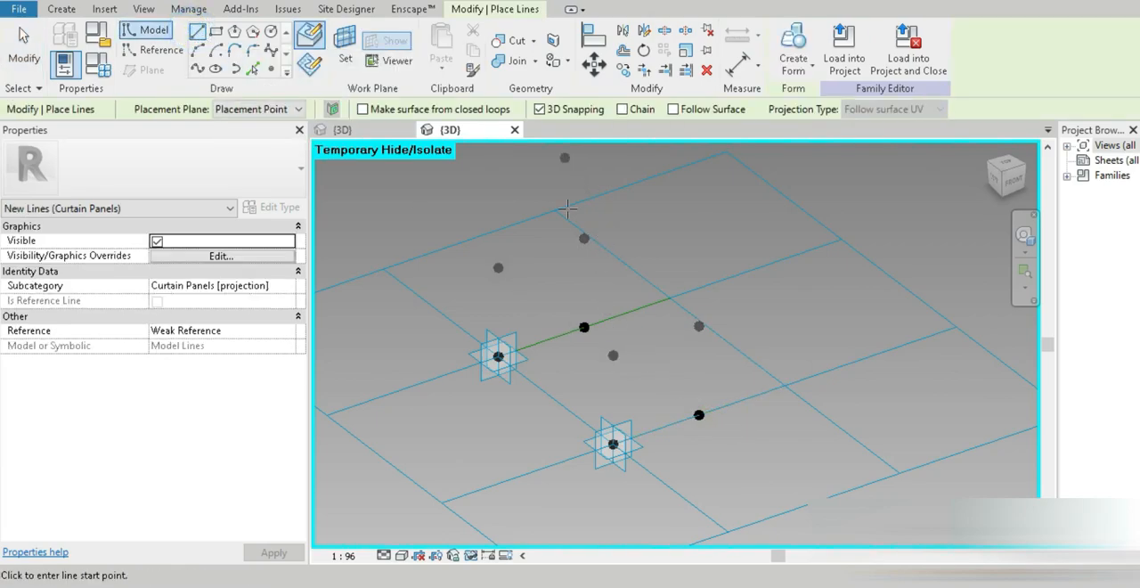
mouse_move(698, 324)
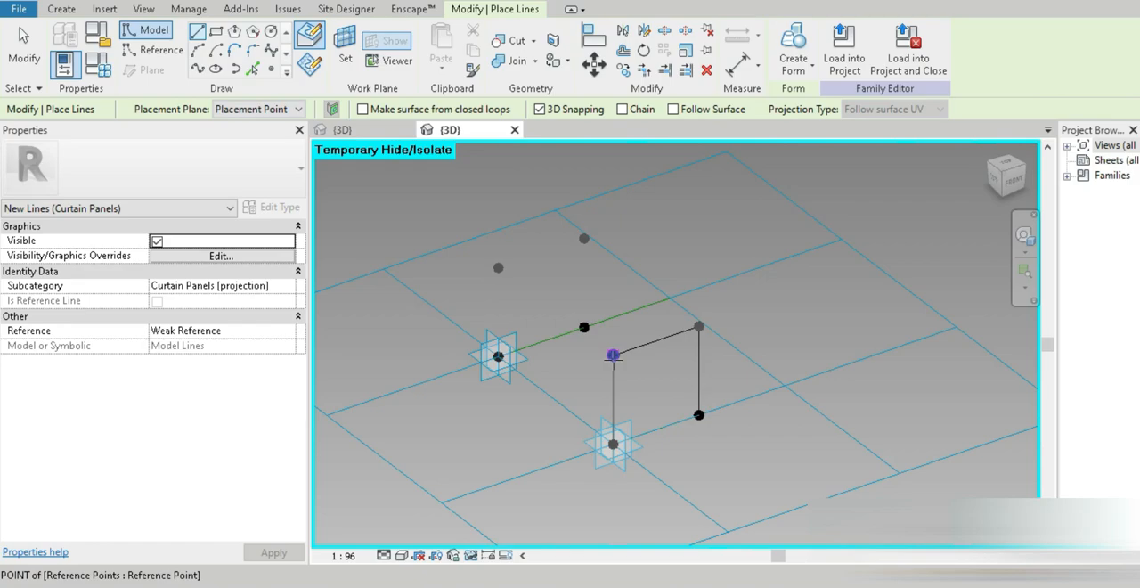
click(580, 328)
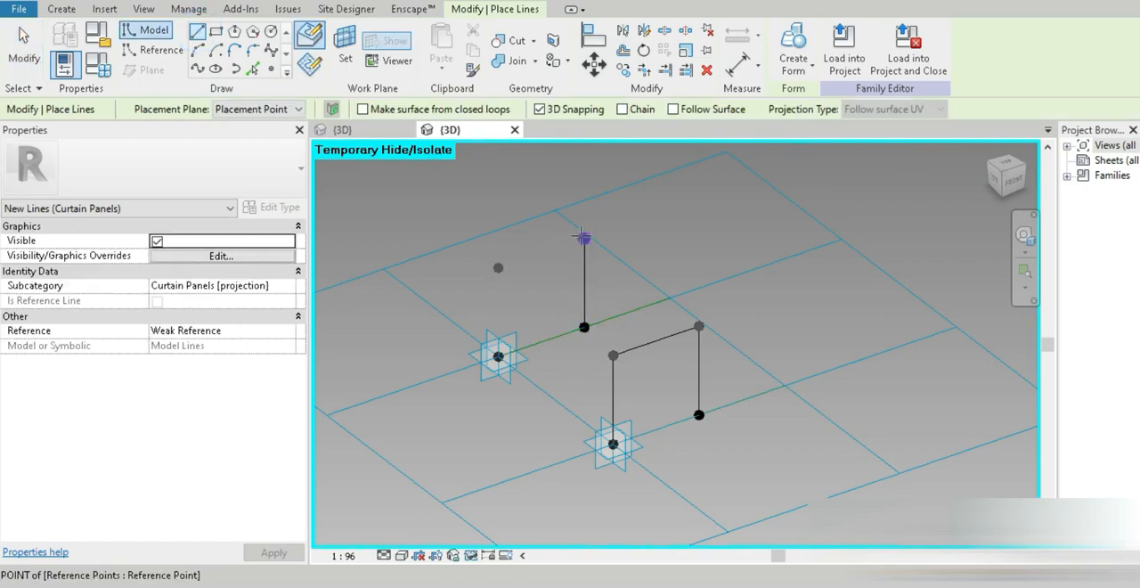
click(499, 271)
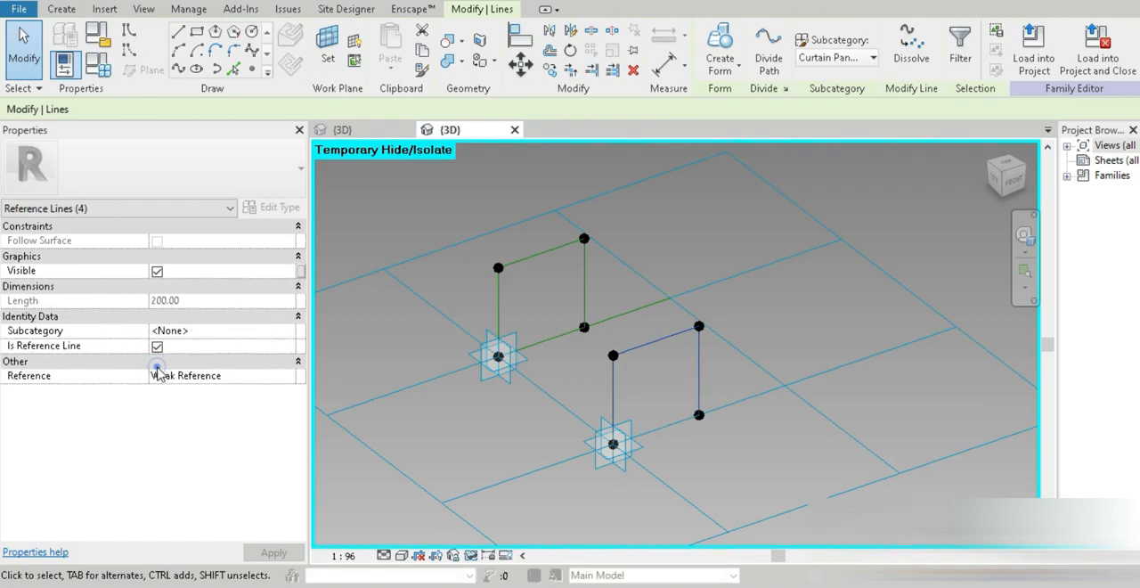
Make the drawn lines reference lines and tie a raised corner point's offset to a length parameter
click(650, 371)
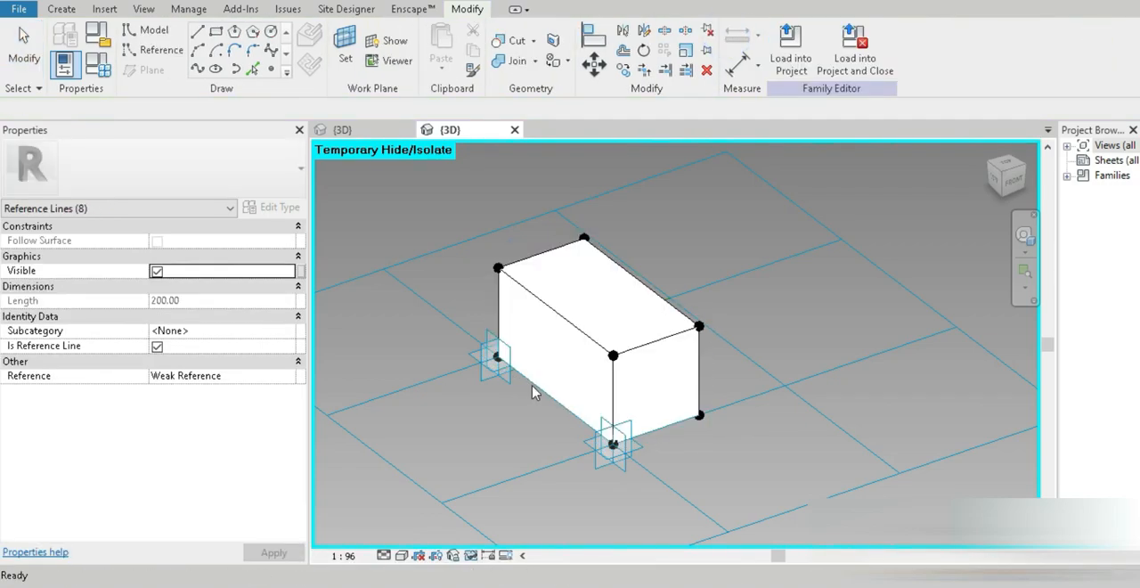
click(613, 442)
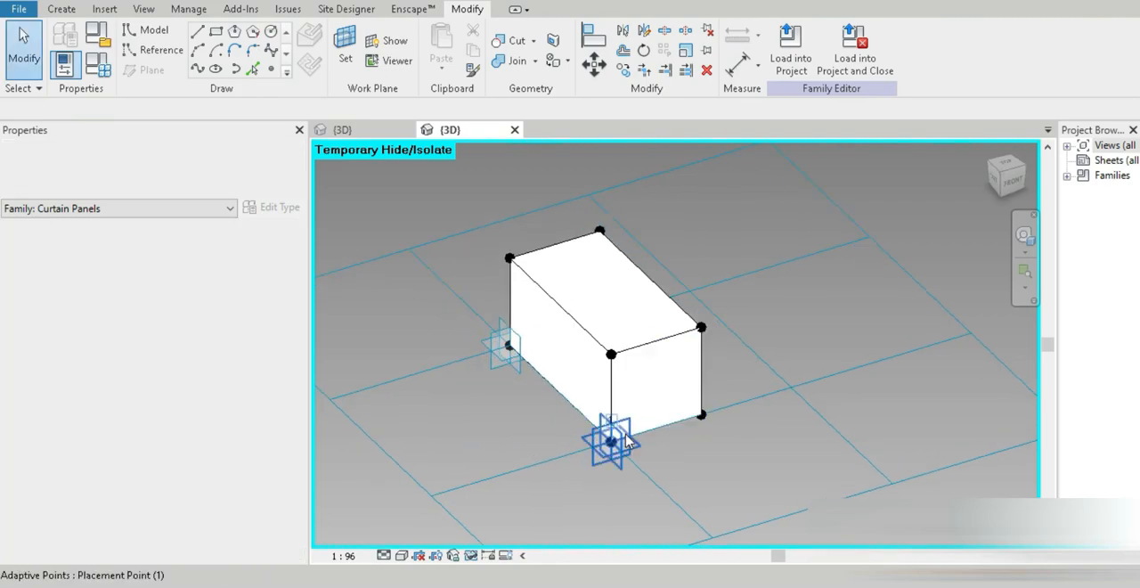
click(477, 296)
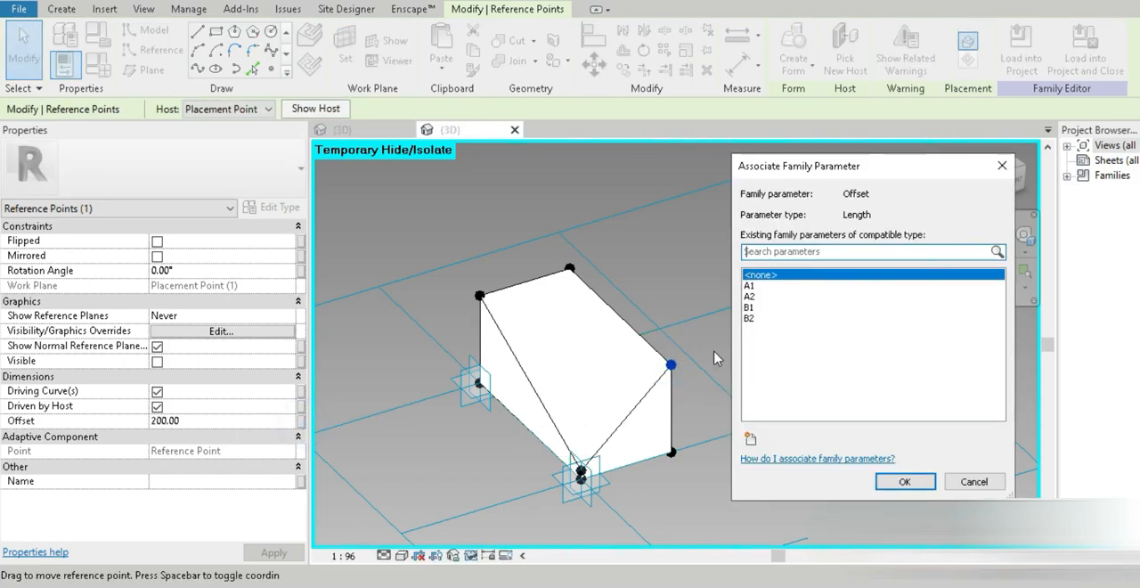
click(905, 481)
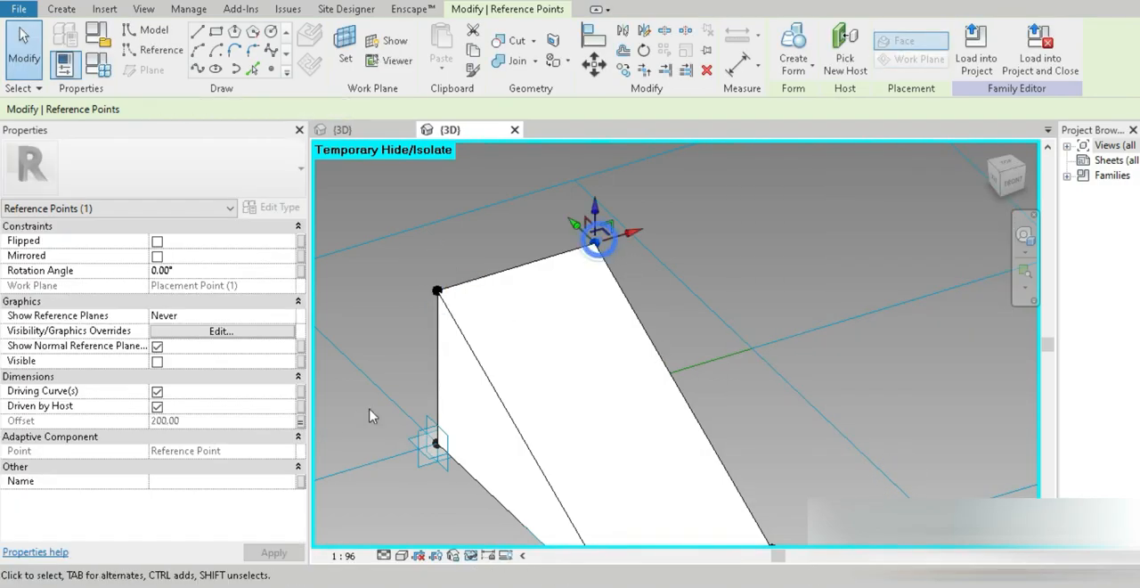
Reset Temporary Hide/Isolate so both brick forms show on the point grid
click(301, 420)
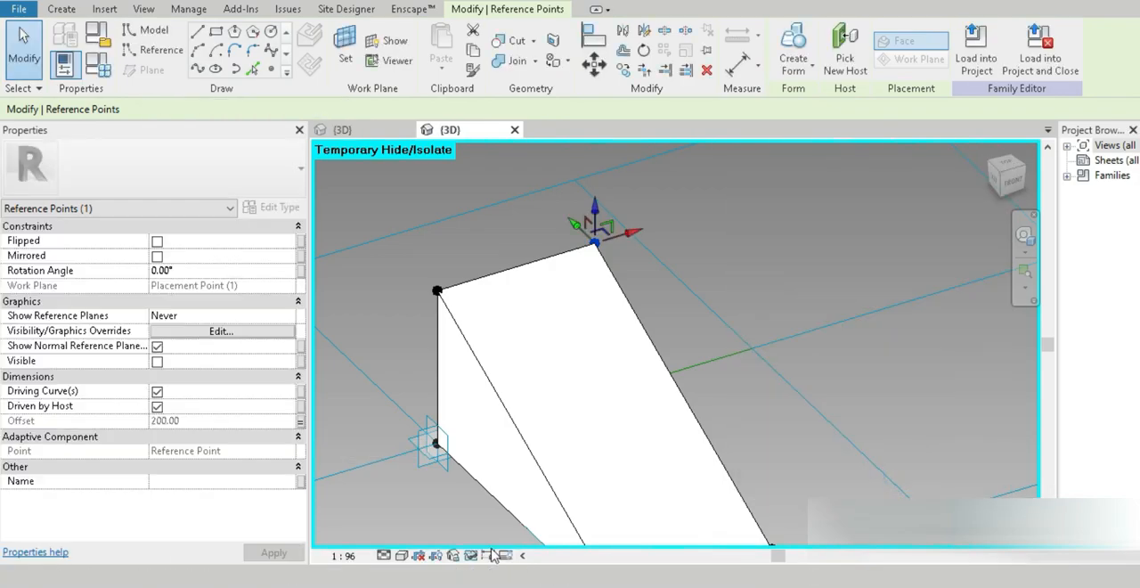
click(470, 556)
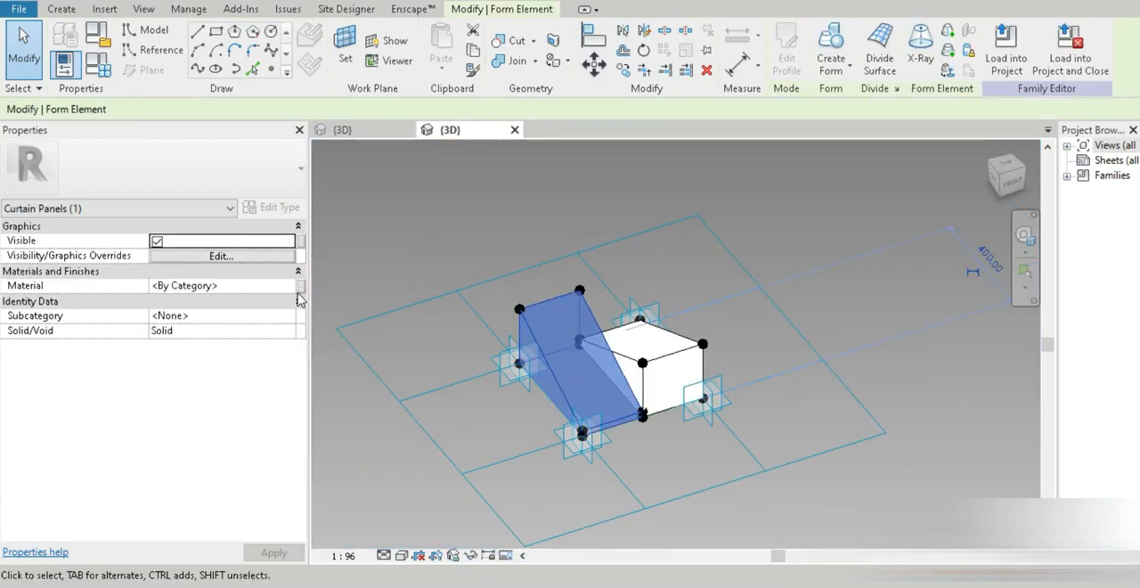
In Family Types, edit a dimension value to 100 and assign the searched 'brown' material to material 1
click(299, 285)
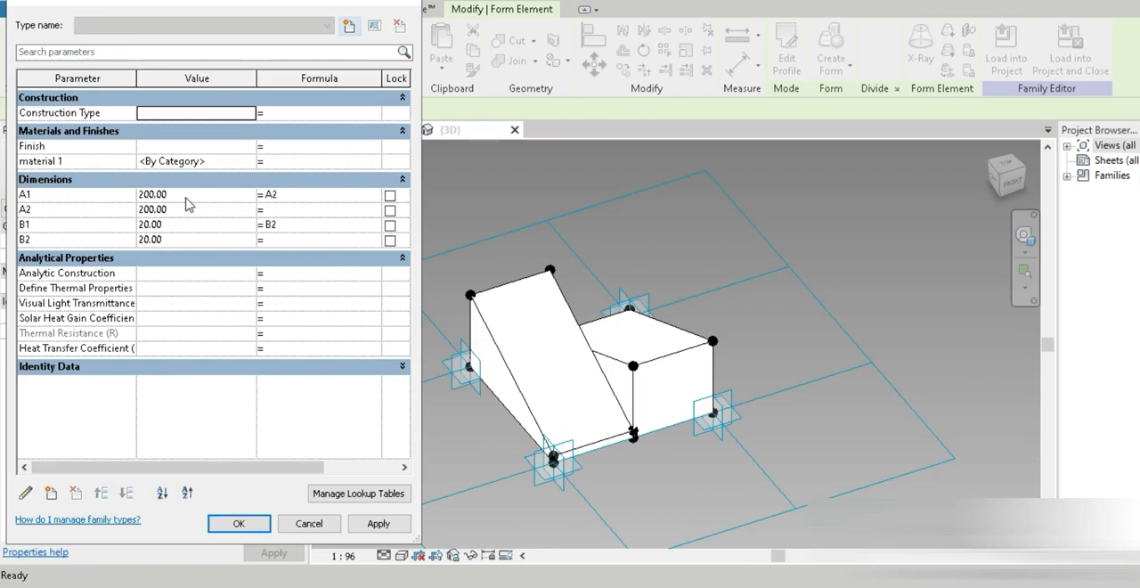
text(100)
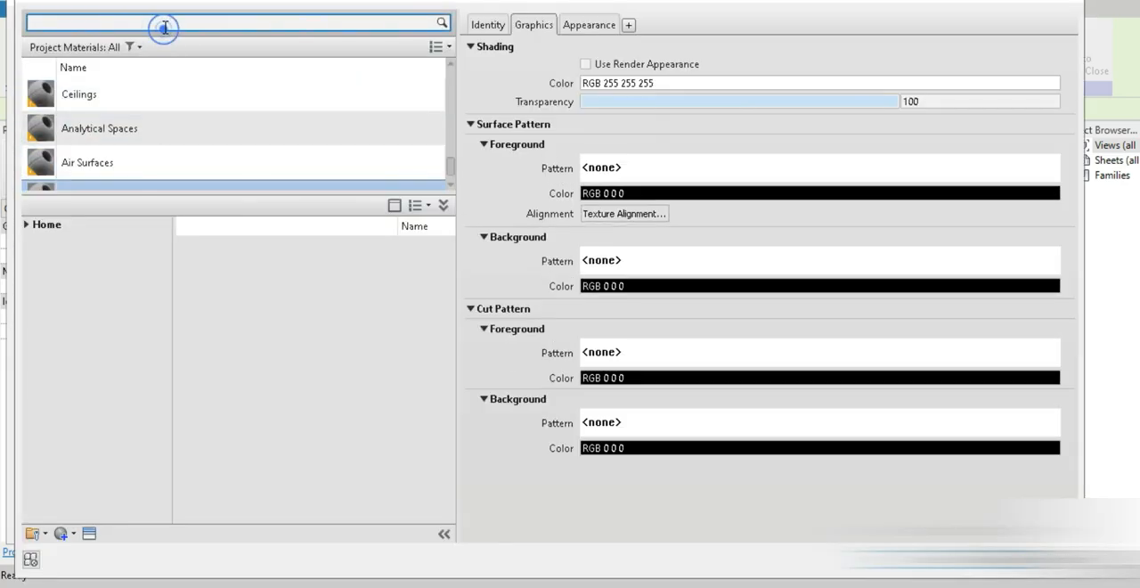
text(brown)
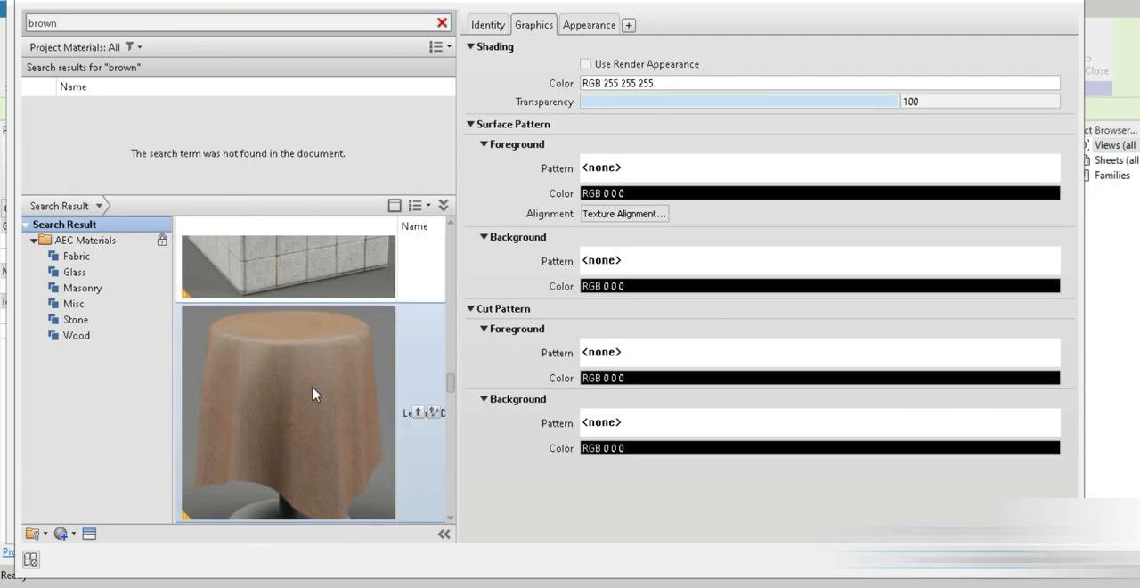
click(105, 114)
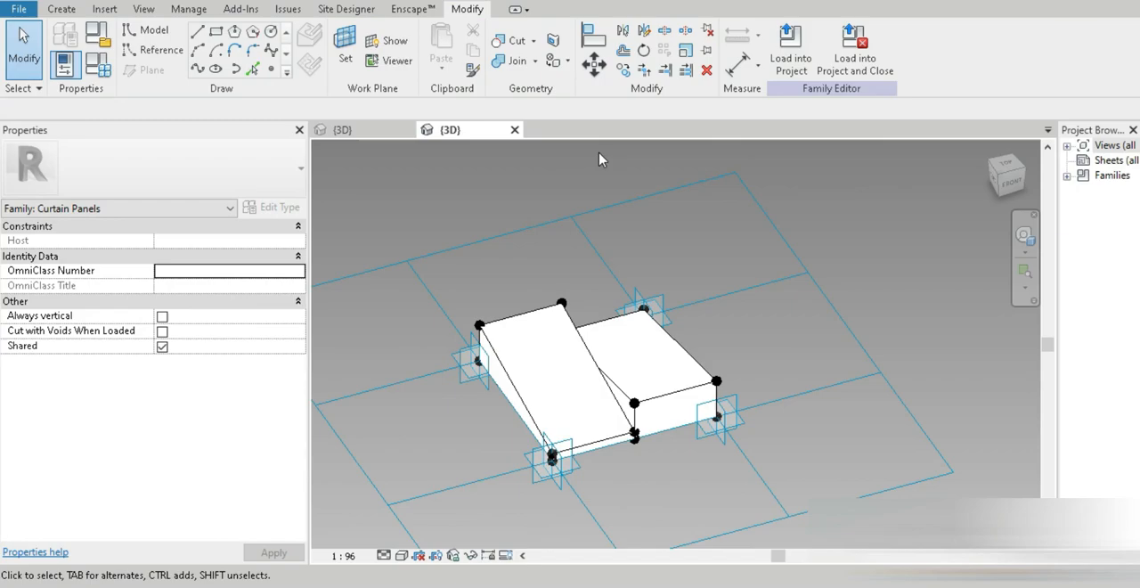
Save the brick panel family to the Desktop via Save As > Family, reviewing the save options
click(17, 9)
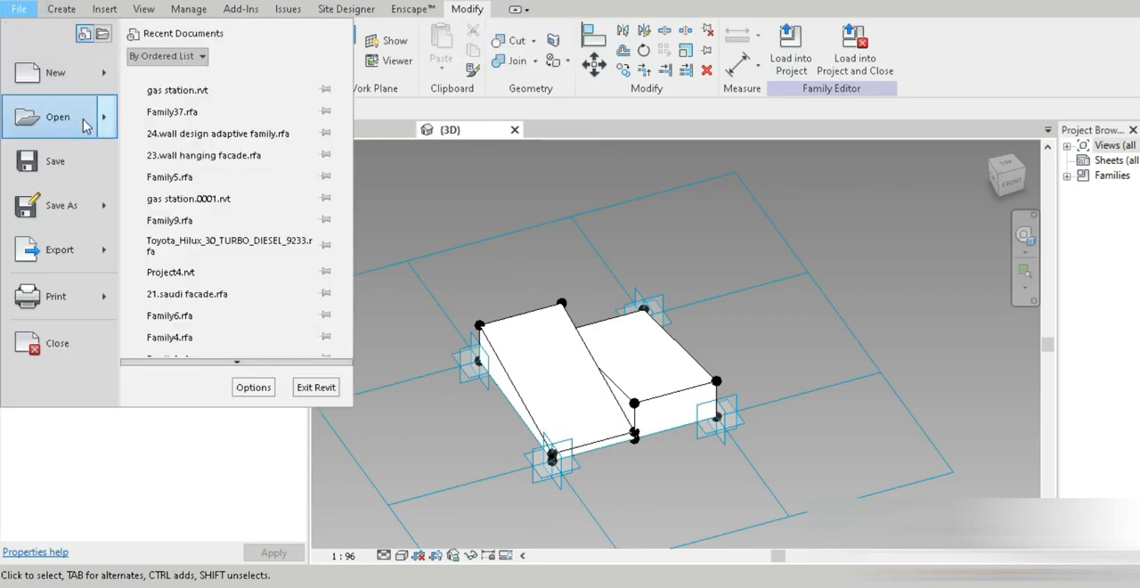
click(60, 205)
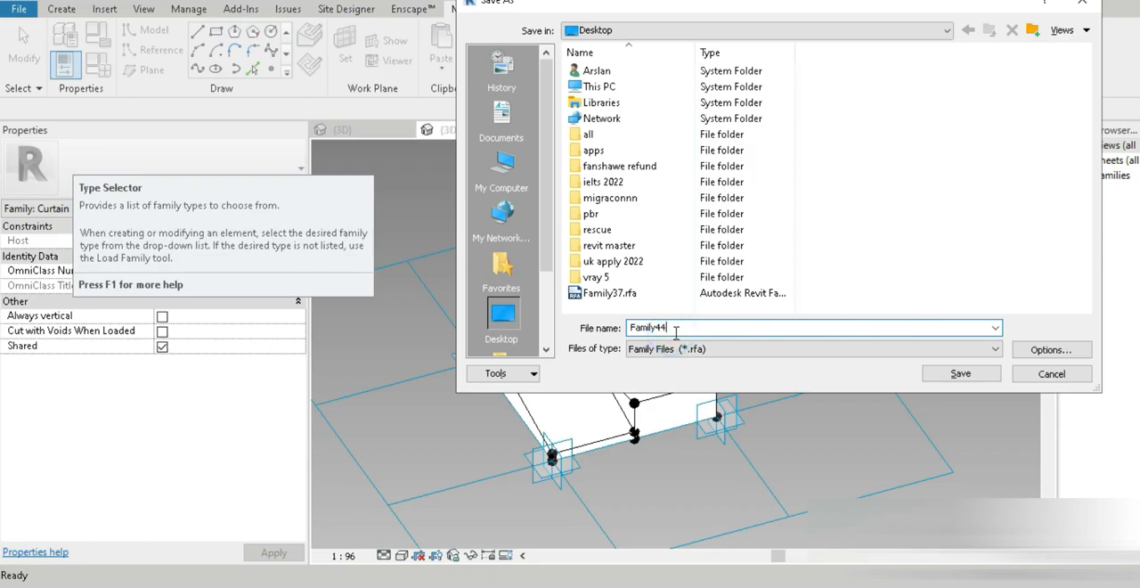
click(1050, 349)
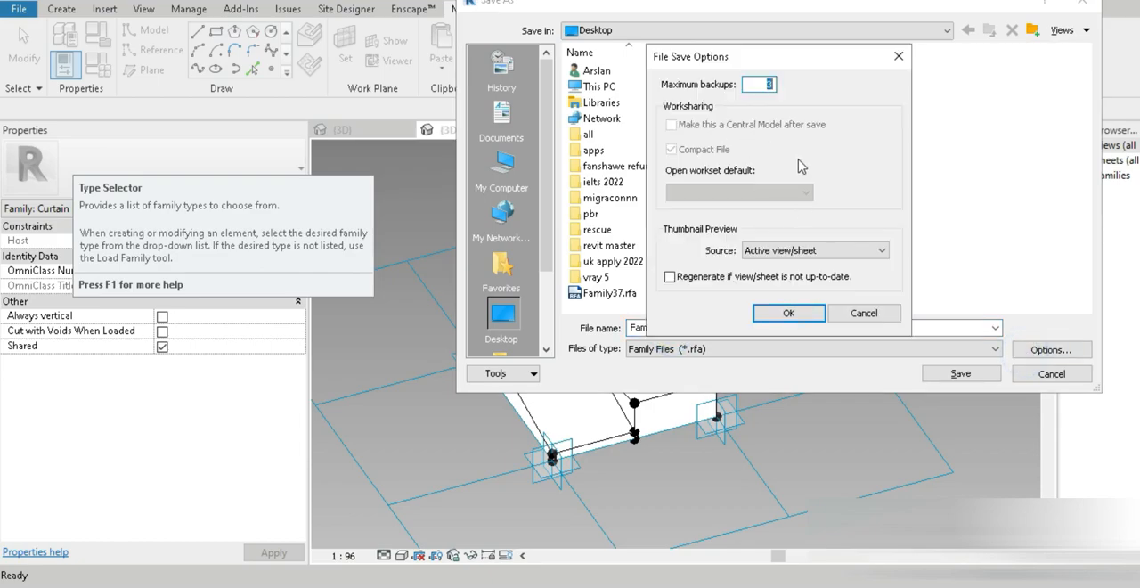
click(787, 313)
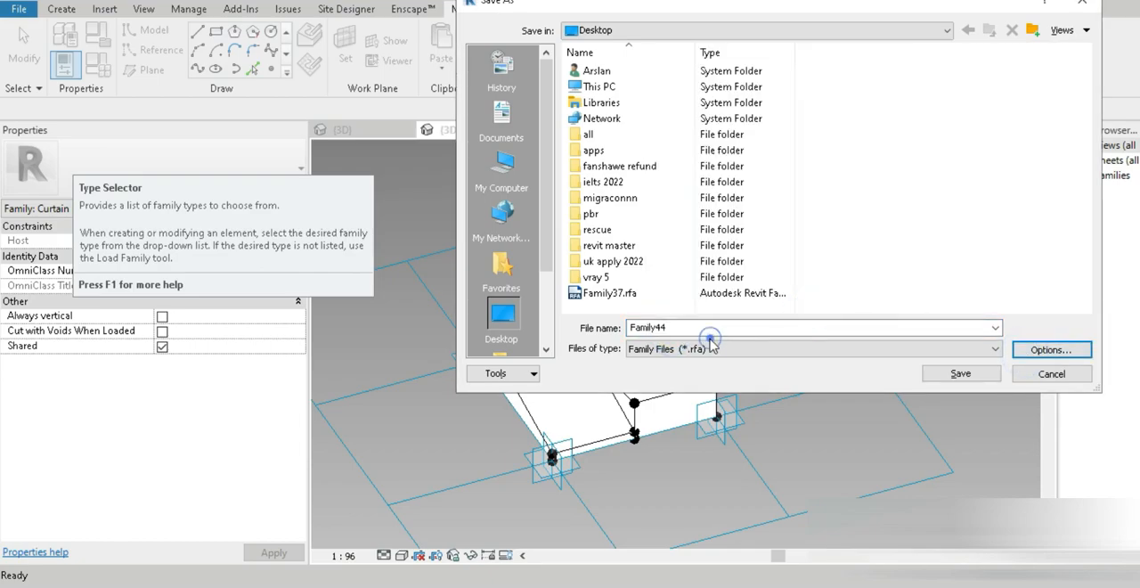
text(Family)
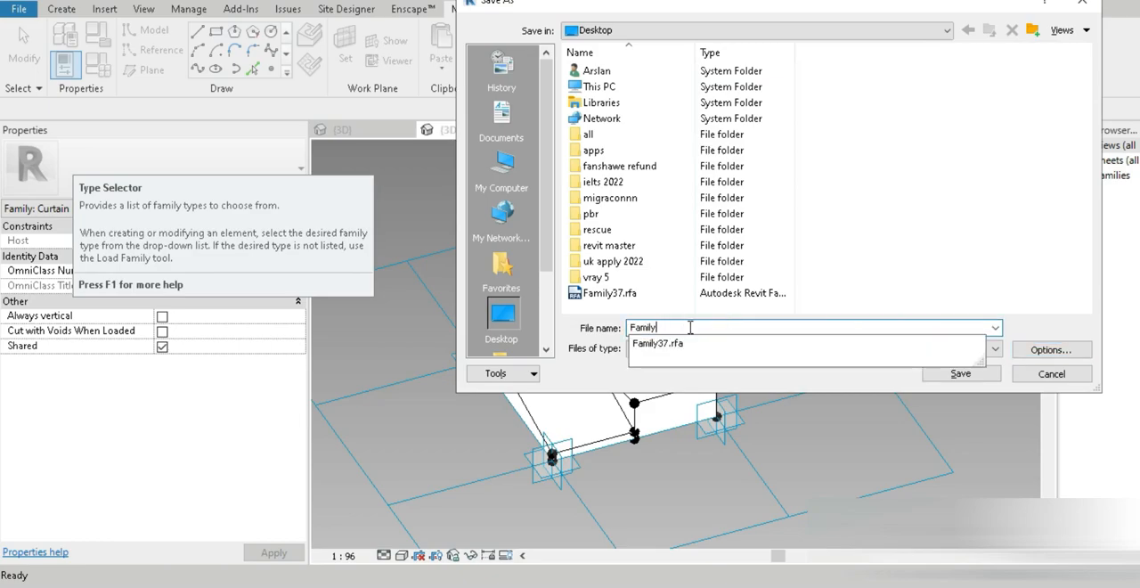
click(960, 374)
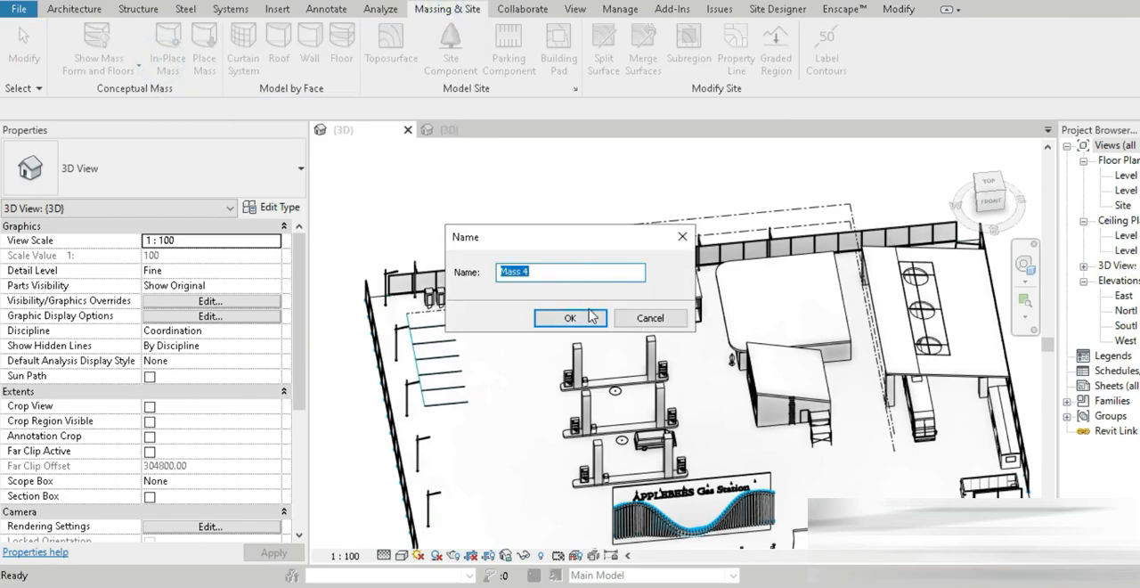
Accept the name Mass 4 and create a vertical surface form from the drawn model line
click(570, 316)
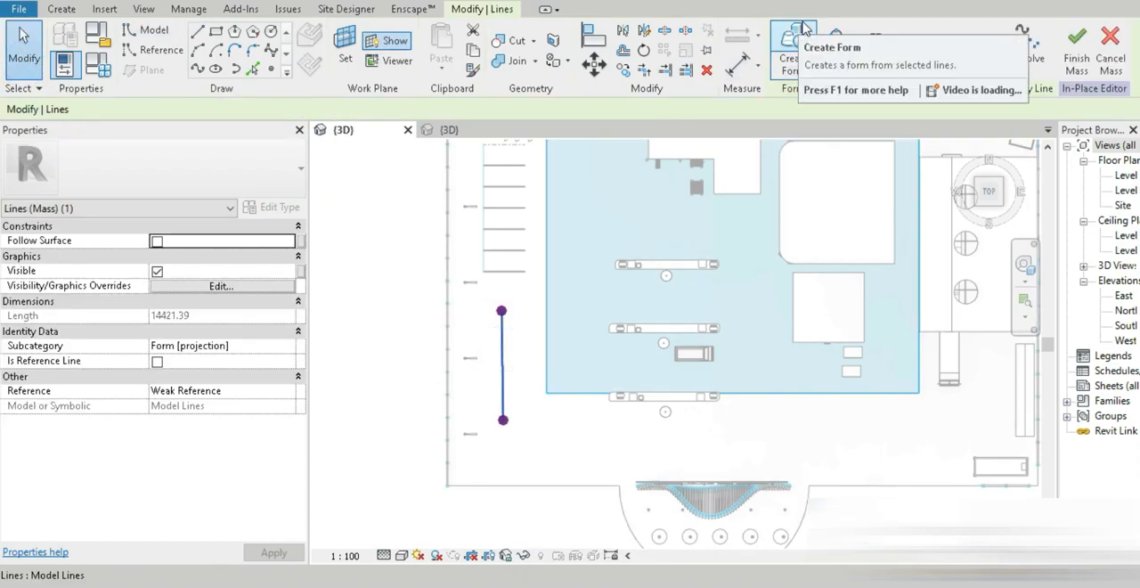
click(787, 44)
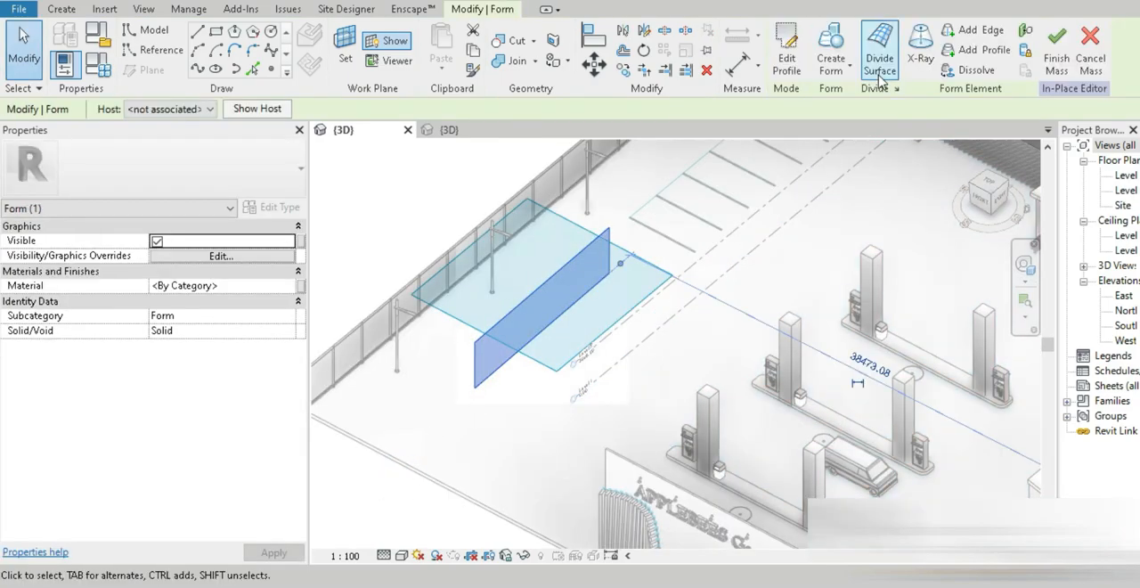
Divide the surface with Fixed Distance 400 in U and V and fill its cells with Family10
click(880, 50)
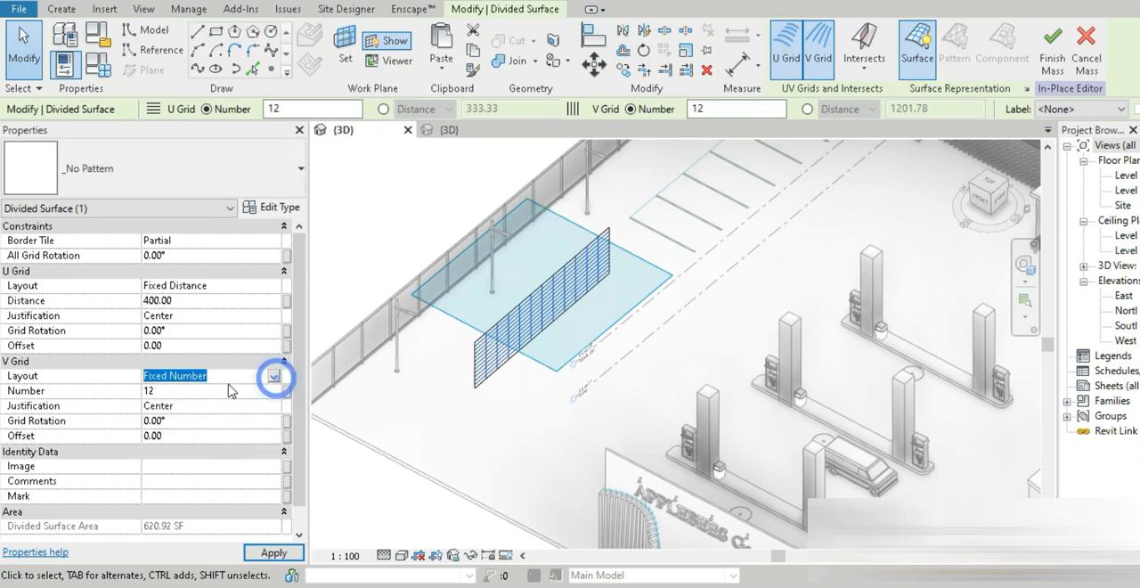
click(175, 376)
text(400)
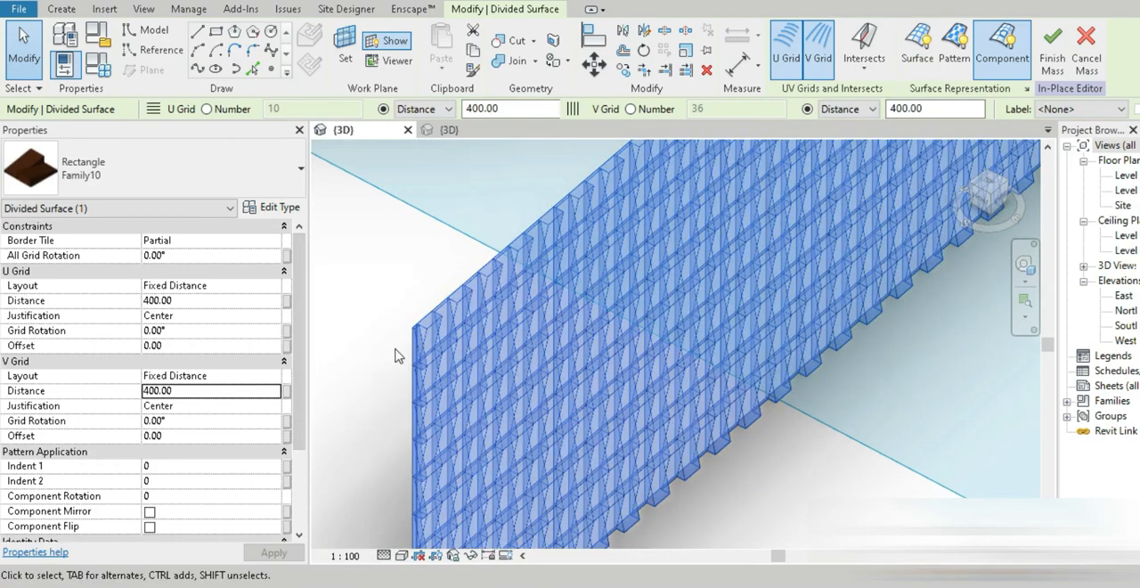
click(260, 206)
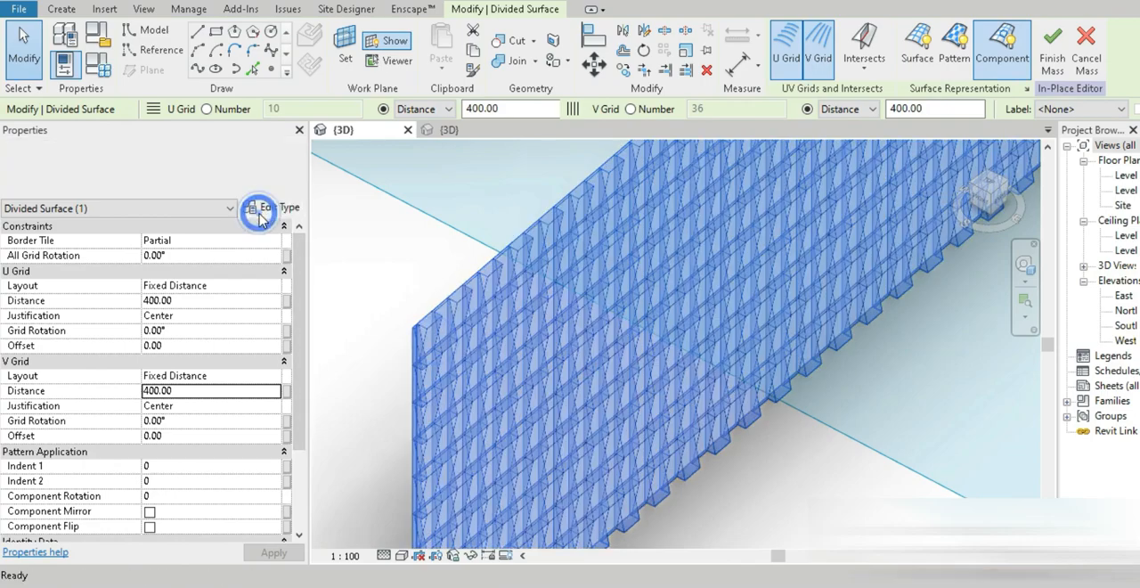
In Edit Type, set the brick panel's A1 to 125 and adjust A2, applying the changes
click(260, 214)
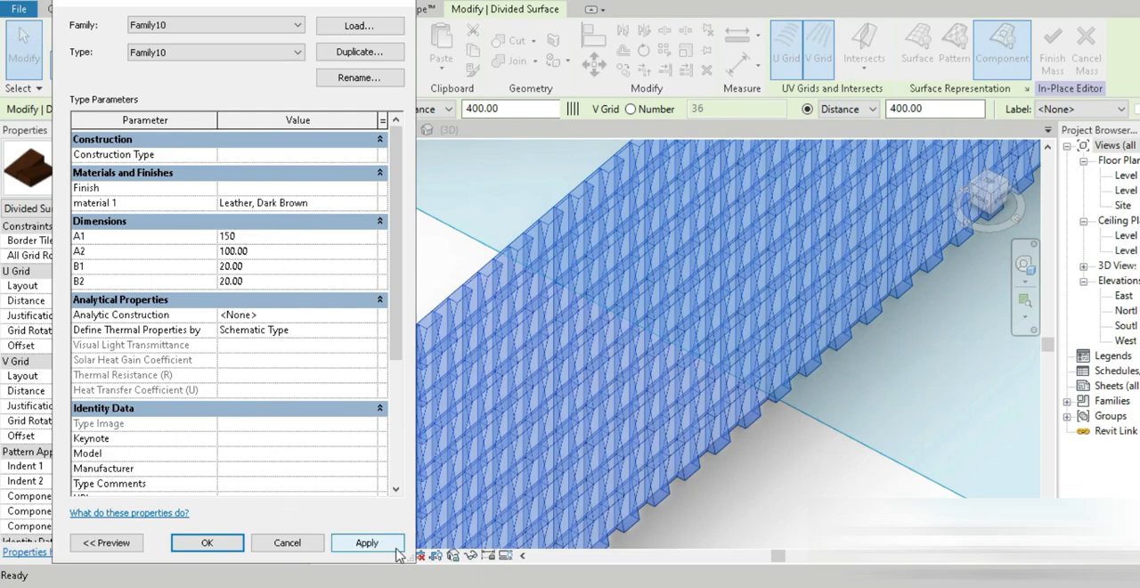
click(366, 541)
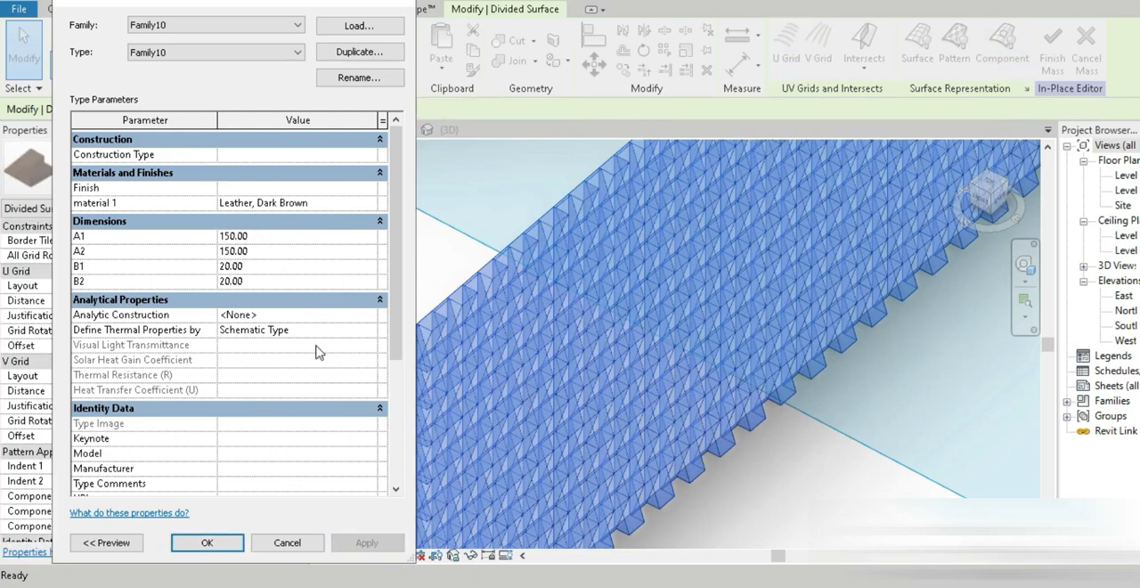
text(125)
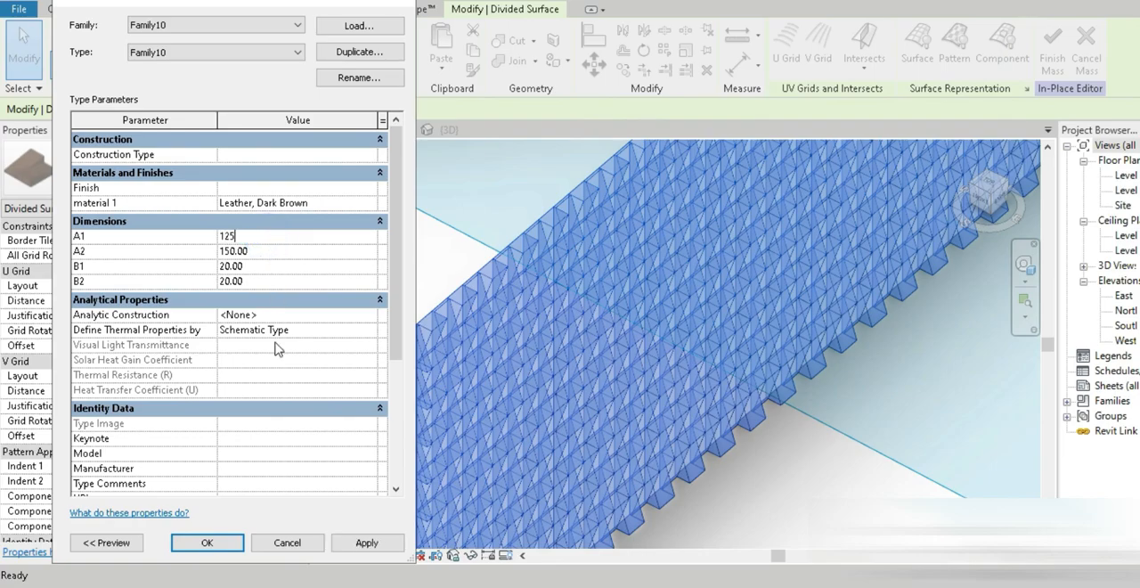
click(367, 542)
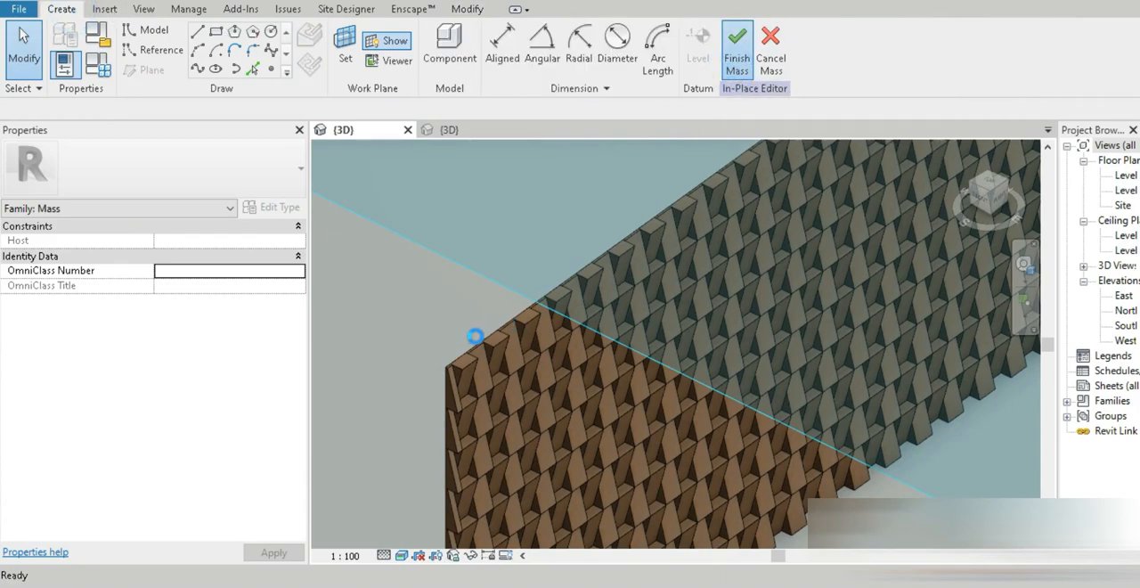
Finish the mass and zoom in to inspect the alternating brown brick wall
click(737, 50)
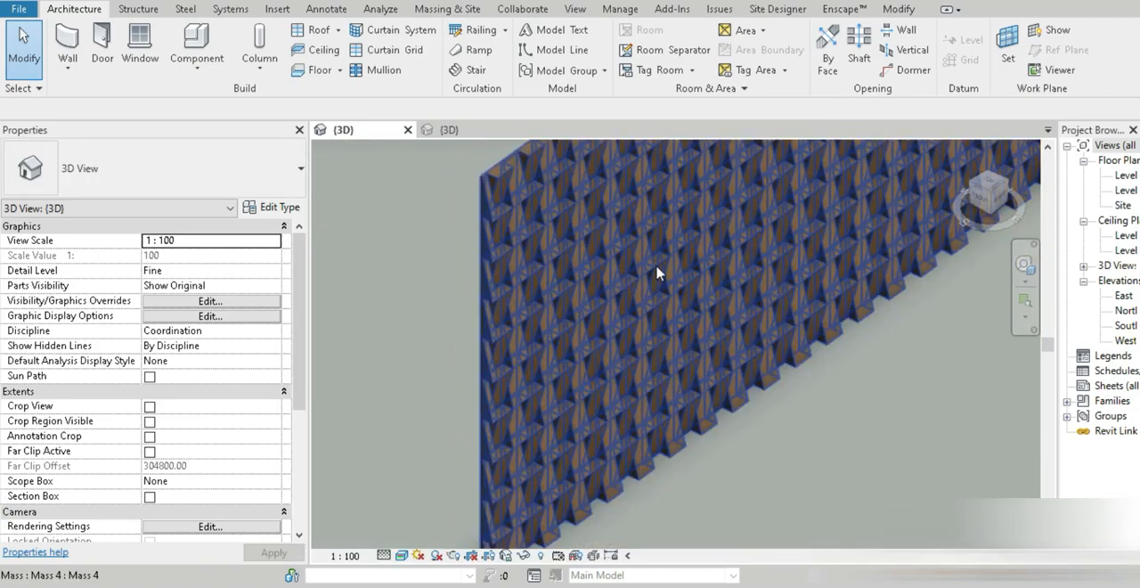
drag(658, 274, 666, 426)
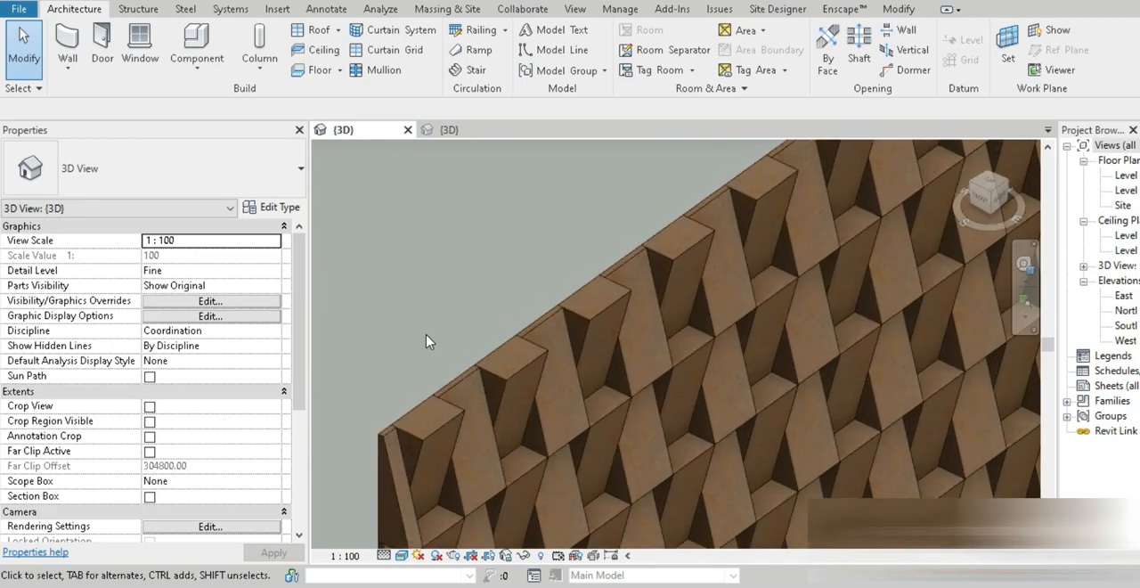
mouse_move(463, 325)
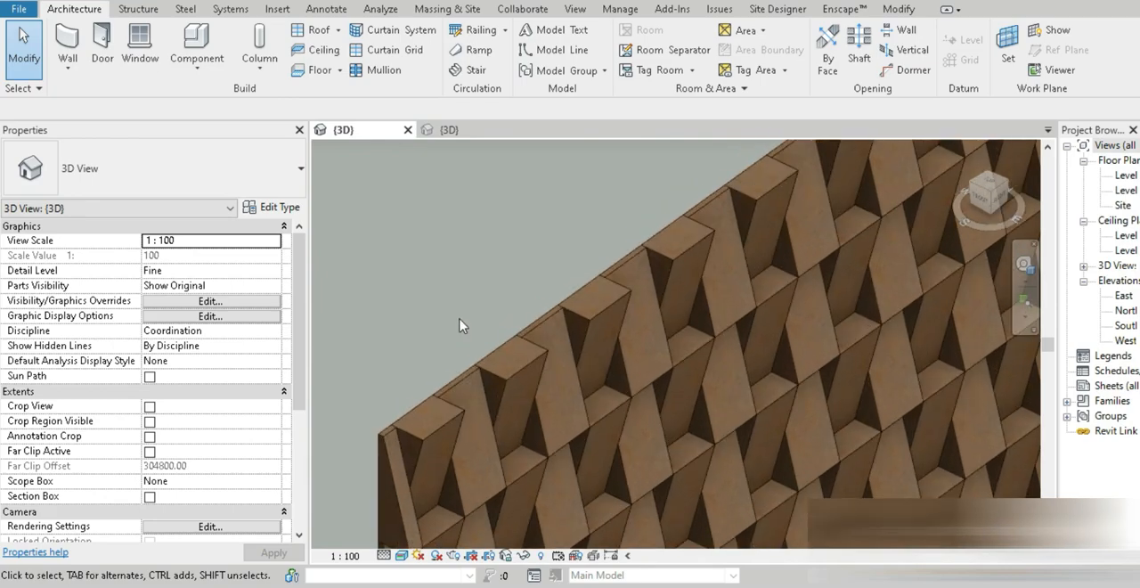